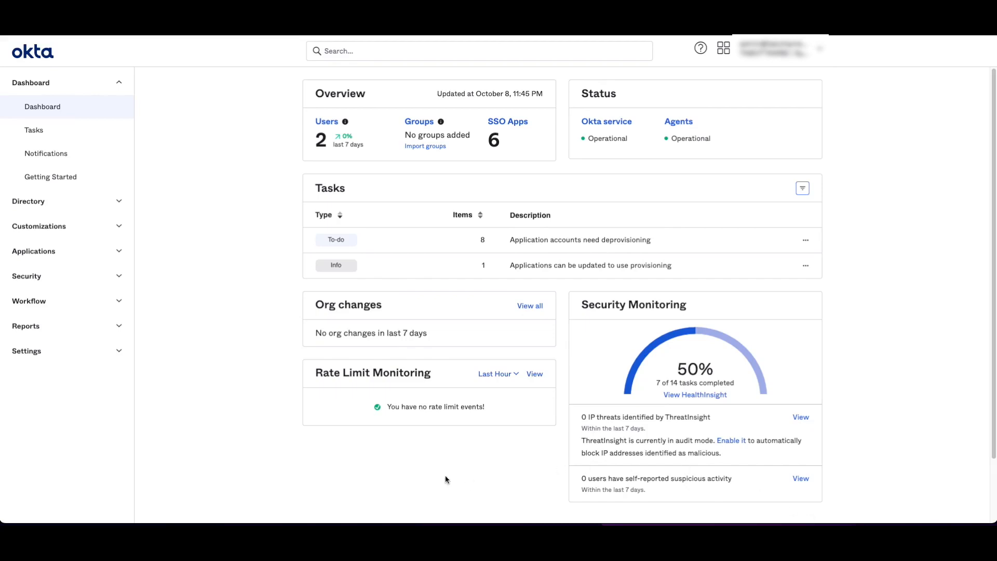
pyautogui.moveTo(61, 365)
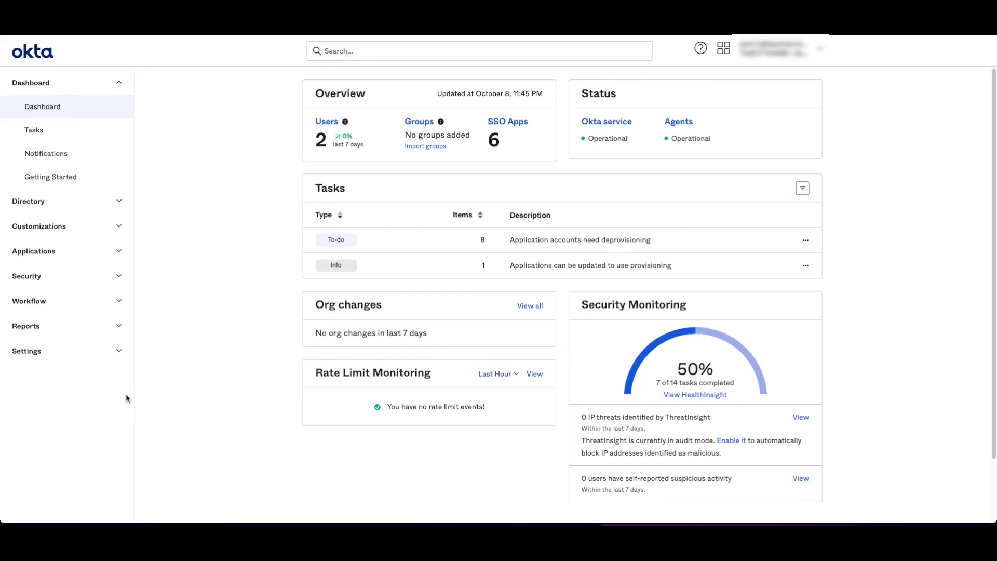
pyautogui.moveTo(169, 320)
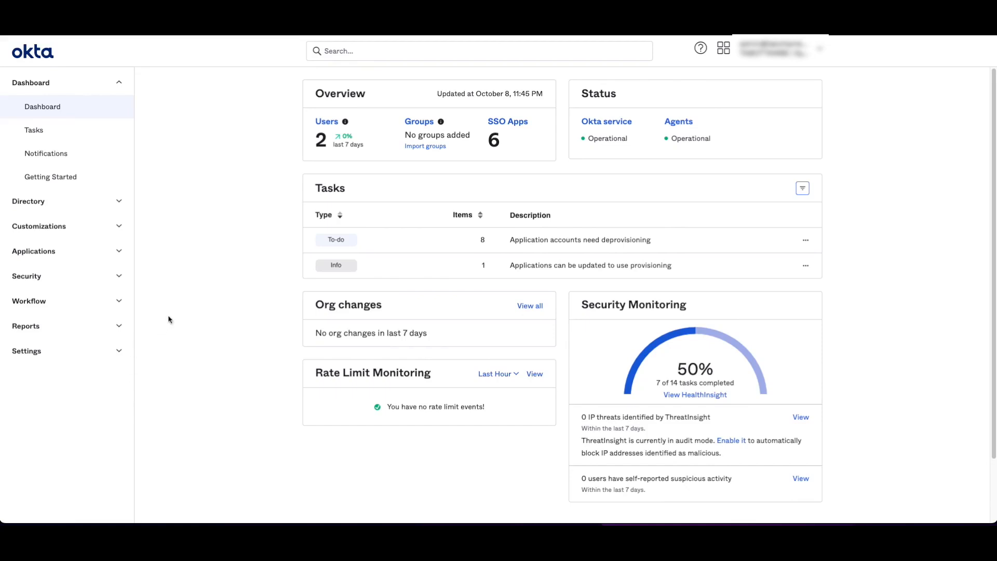
pyautogui.moveTo(162, 307)
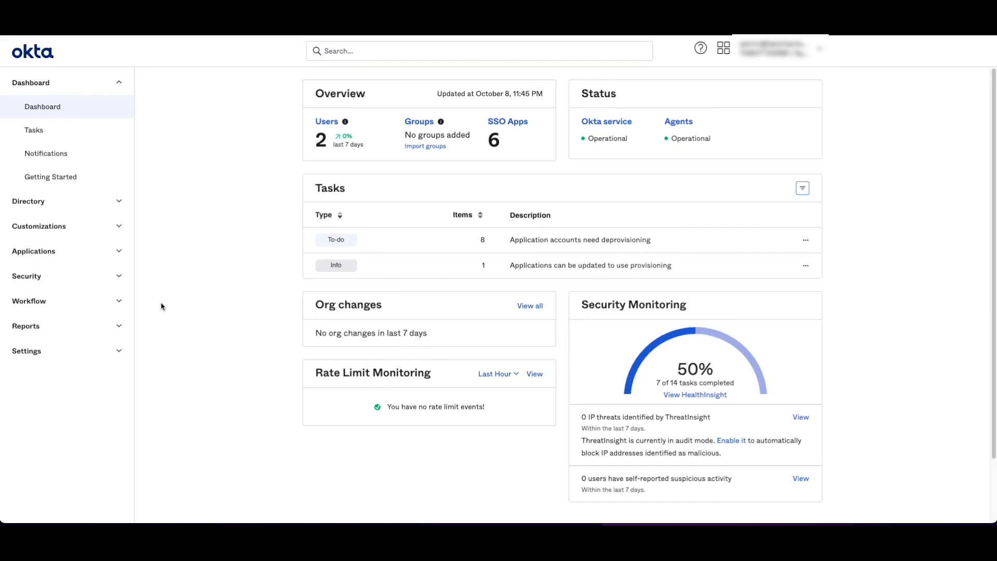
pyautogui.moveTo(40, 353)
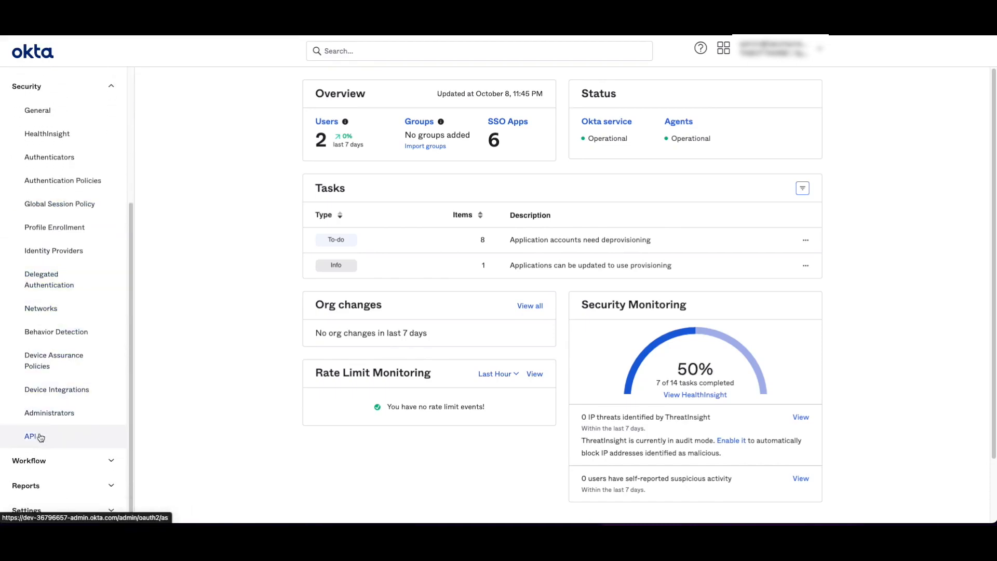
# Step: Show the existing API tokens under Security > API in the Okta Admin Console
pyautogui.click(30, 438)
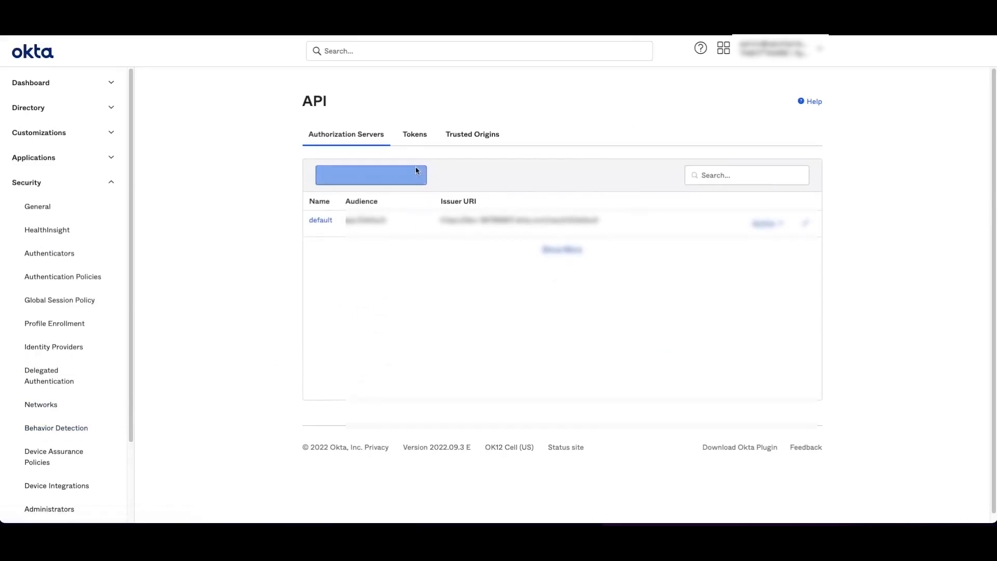
pyautogui.click(414, 134)
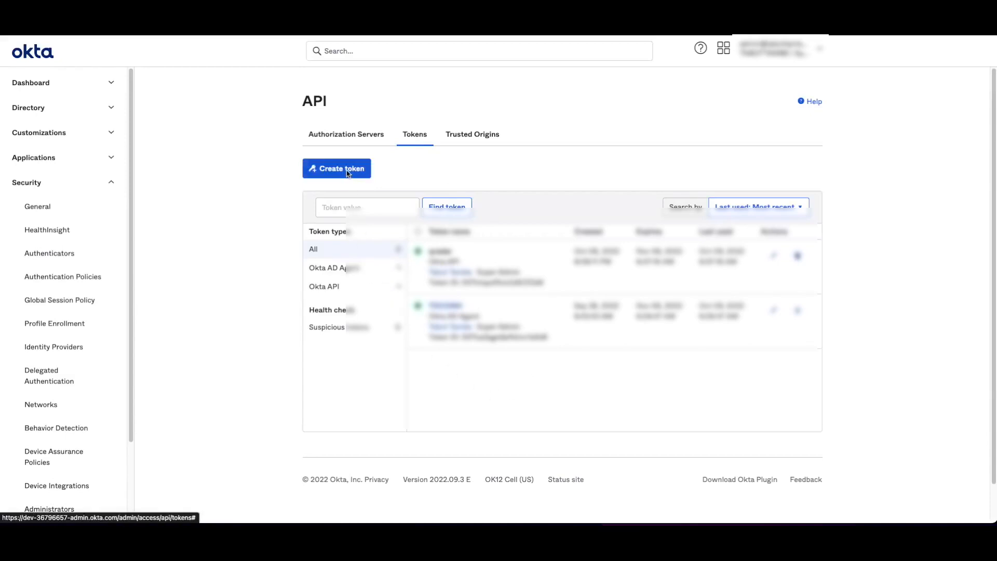
# Step: Create a new Okta API token named 'Qradar API'
pyautogui.click(337, 168)
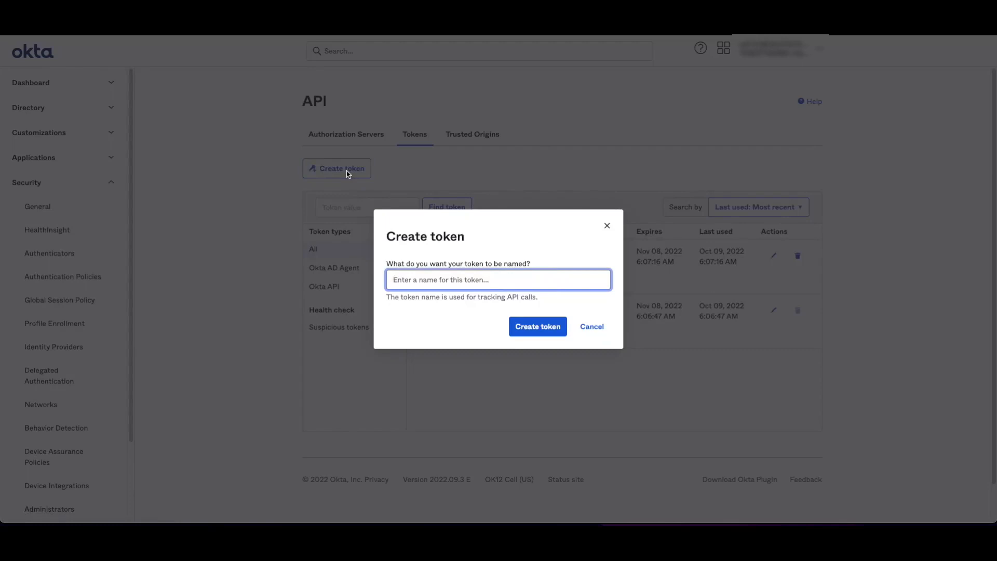
pyautogui.write('Q')
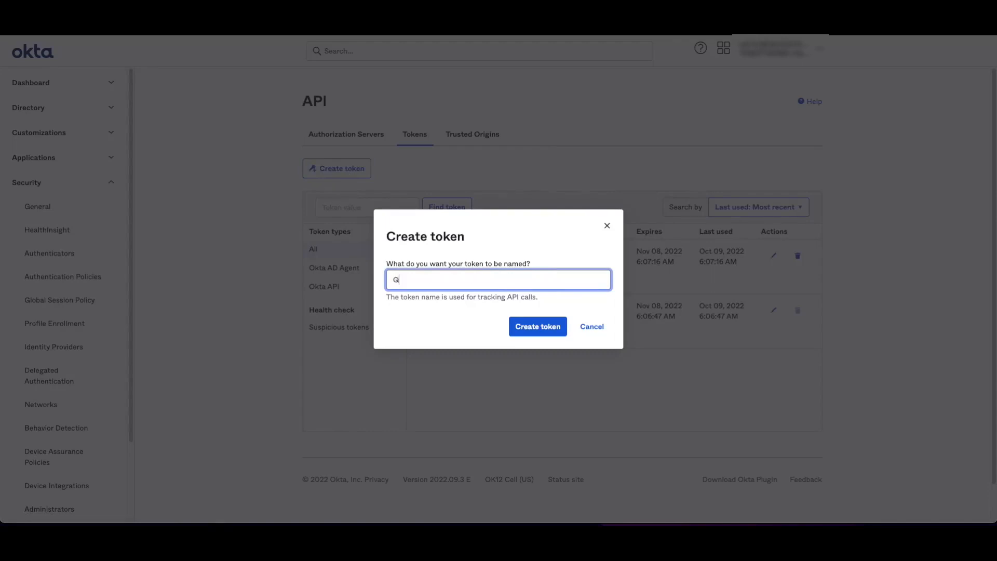
pyautogui.write('radar A')
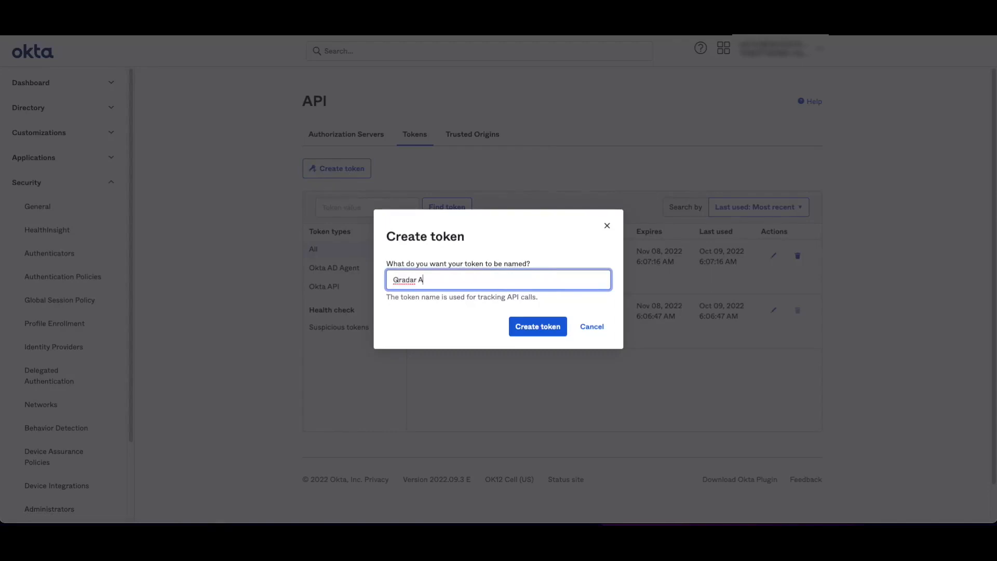
pyautogui.write('PI')
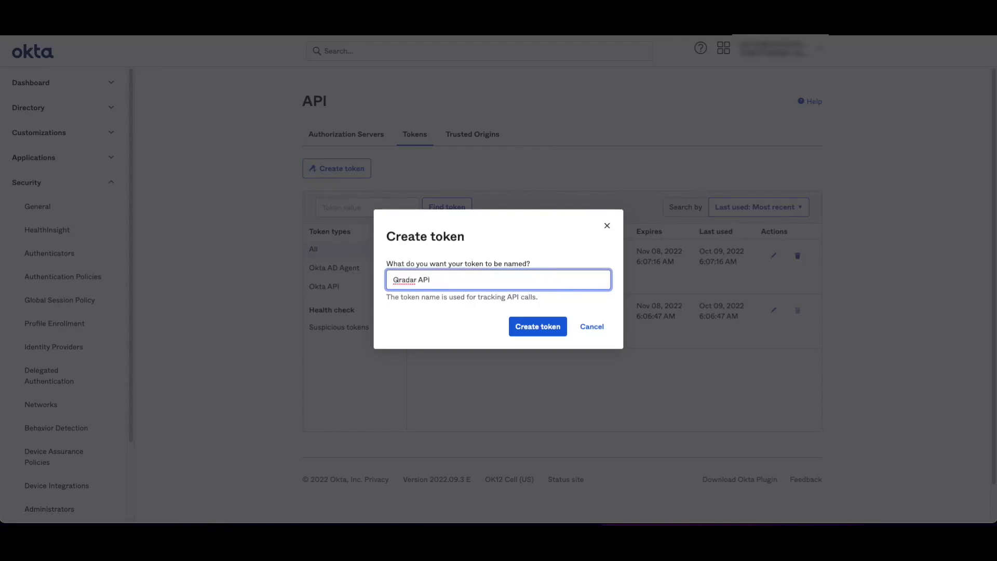
pyautogui.click(537, 326)
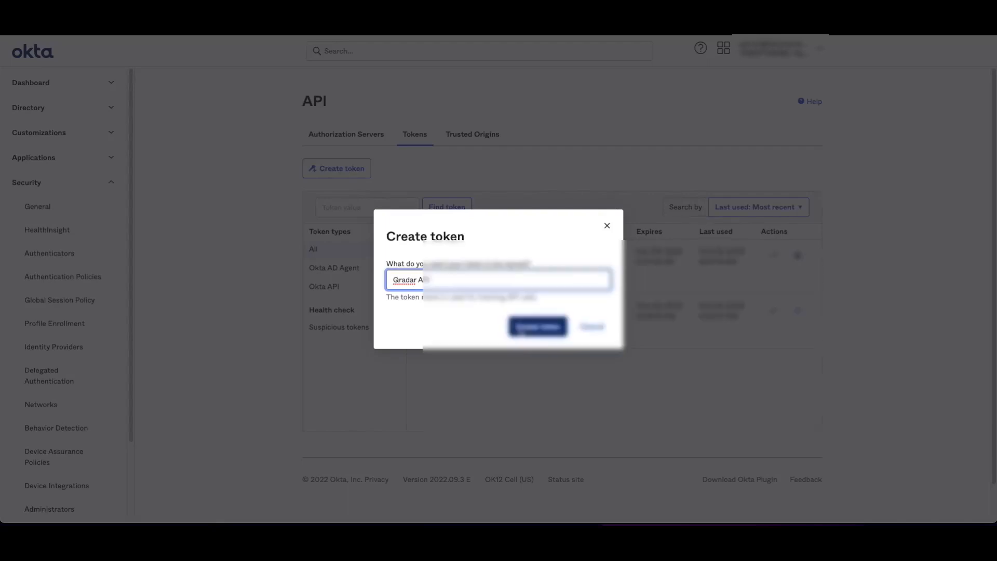
pyautogui.click(537, 326)
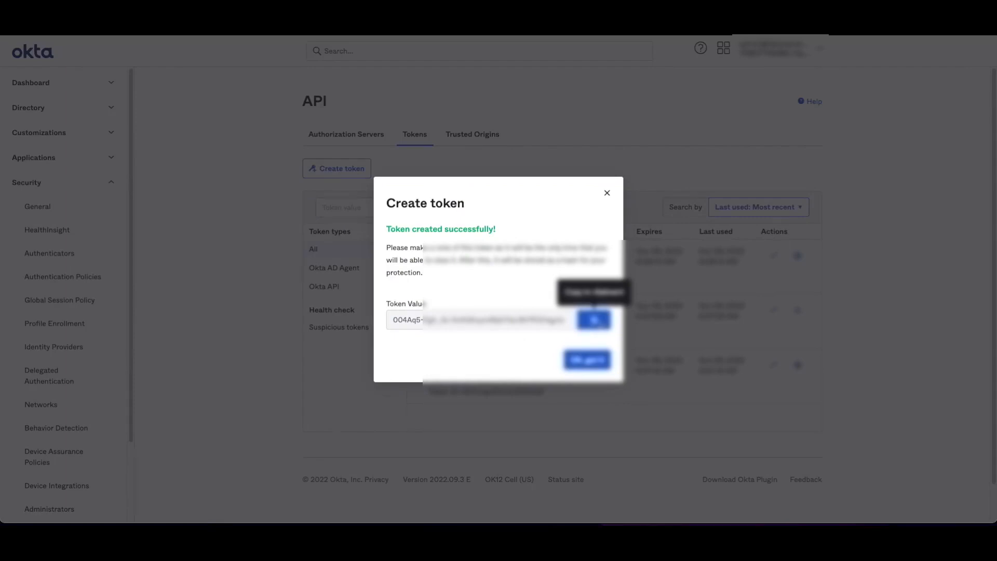
# Step: Copy the new token value to the clipboard and dismiss the confirmation
pyautogui.click(593, 319)
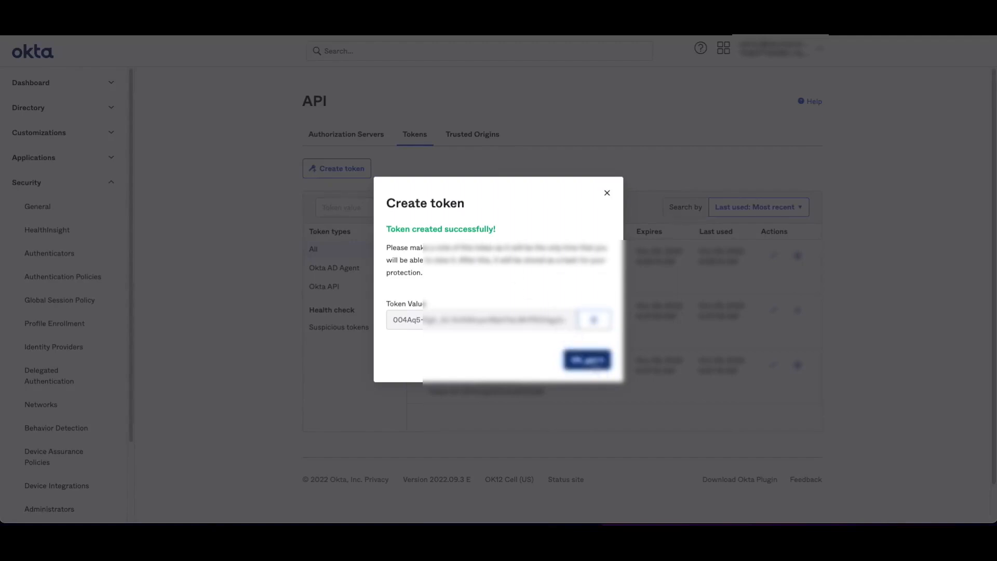
pyautogui.click(586, 360)
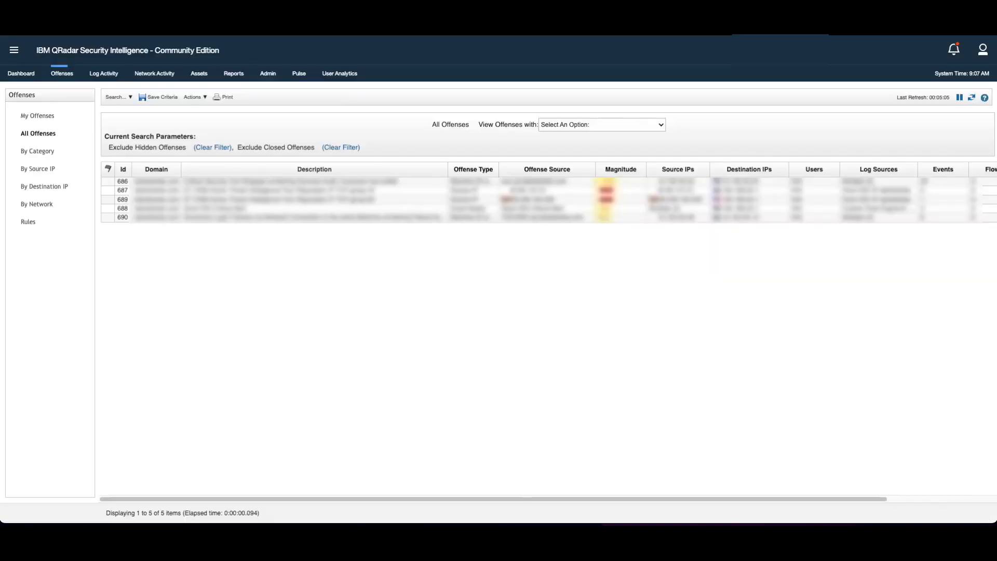
pyautogui.moveTo(321, 97)
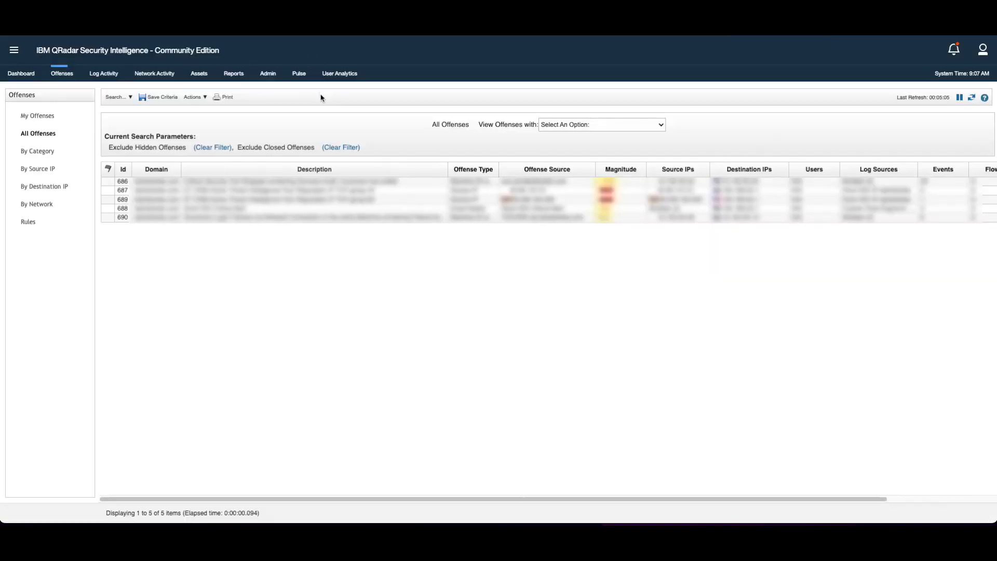
pyautogui.moveTo(349, 121)
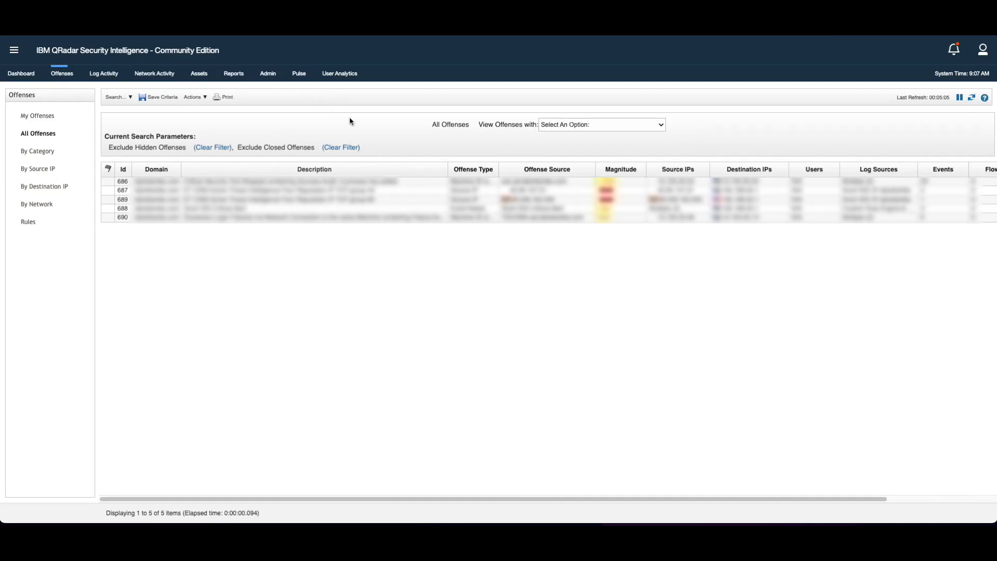
pyautogui.moveTo(267, 73)
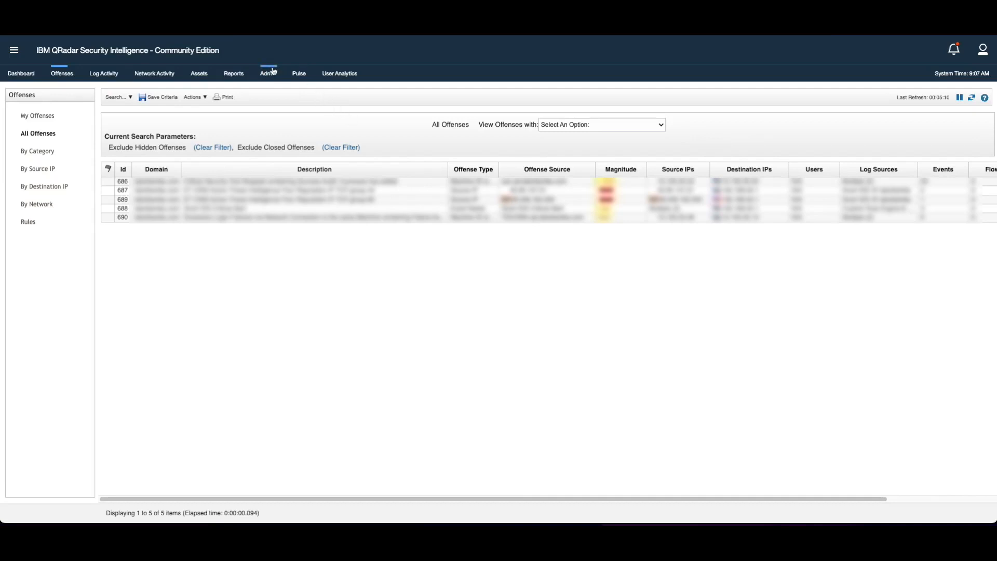
# Step: Bring up the Auto Update manager from QRadar's Admin settings
pyautogui.click(268, 73)
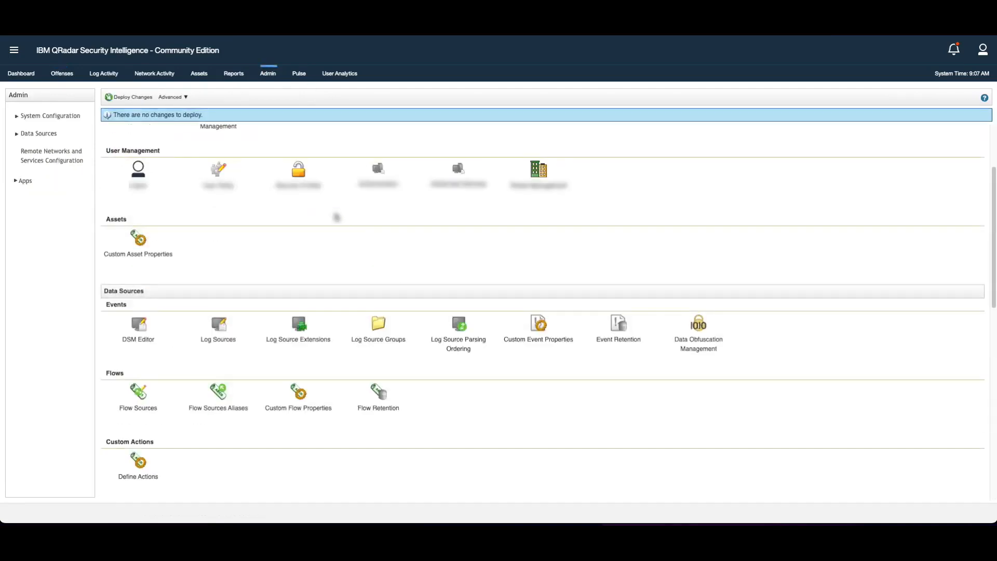
pyautogui.scroll(-3)
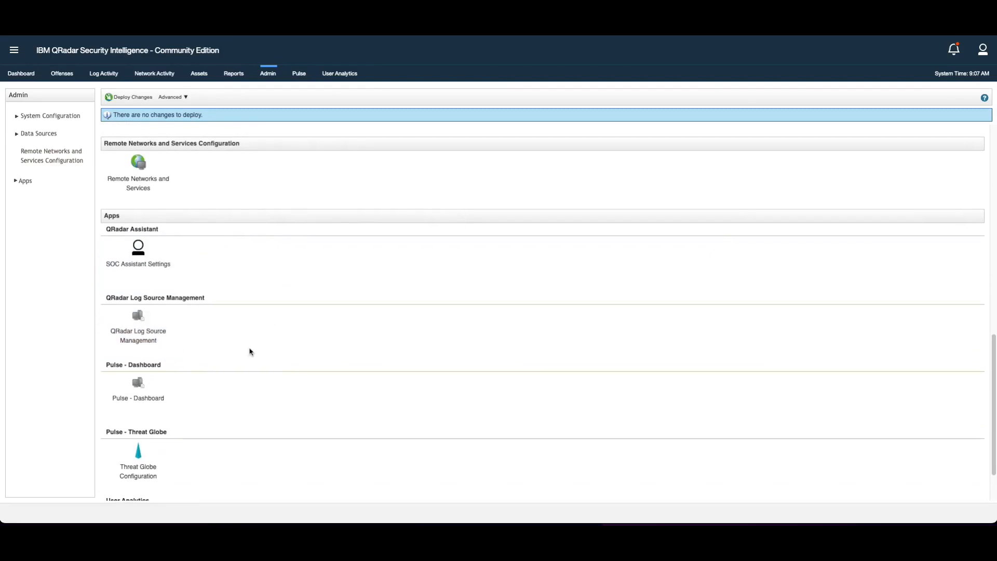
pyautogui.click(138, 325)
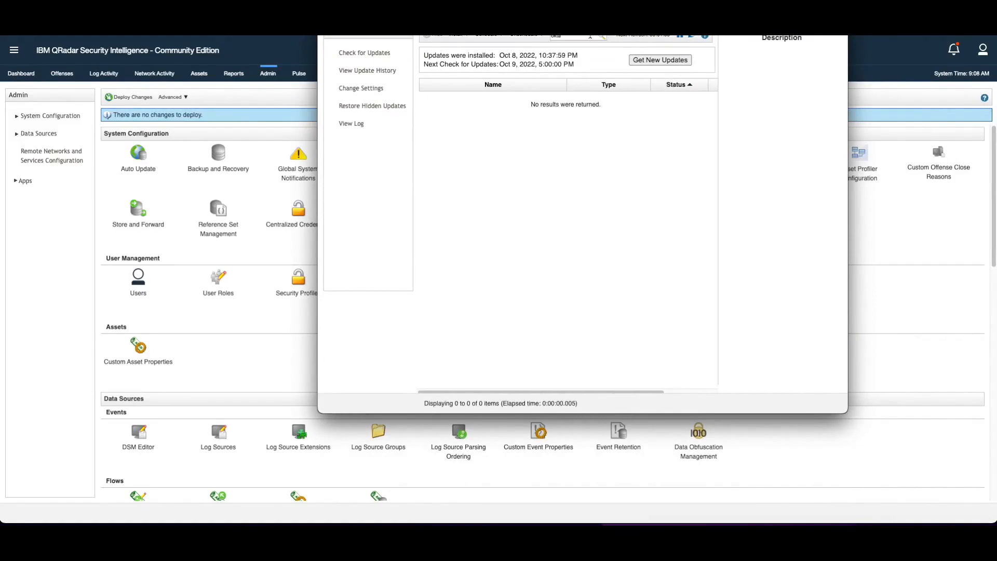
# Step: Review the list of new pending updates, then close the Auto Update window
pyautogui.click(573, 35)
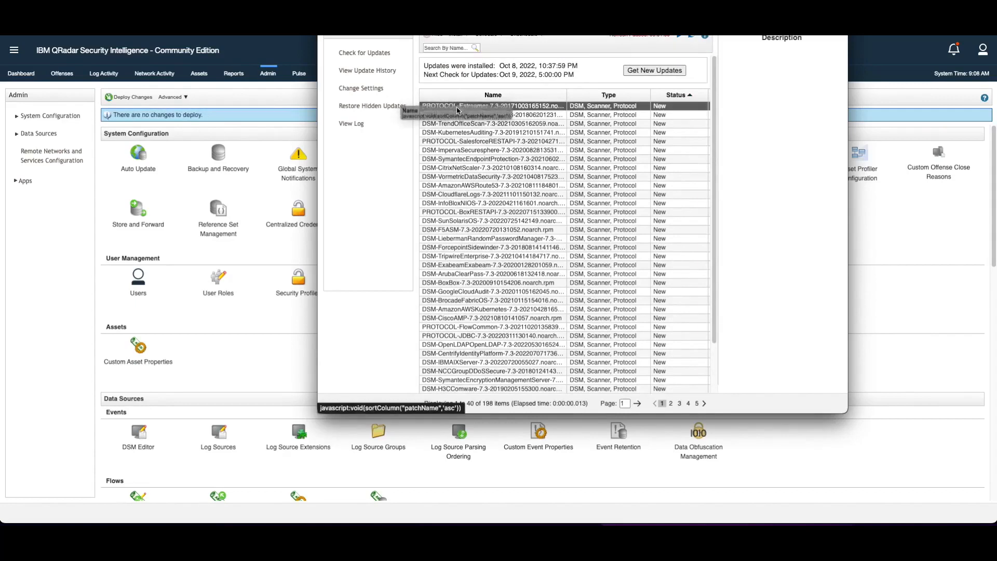
pyautogui.click(496, 114)
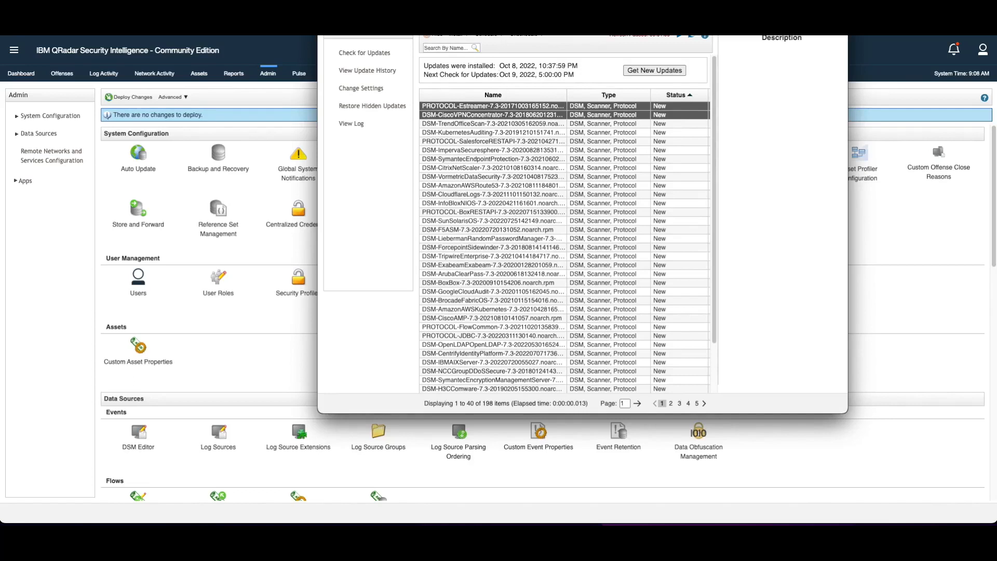
pyautogui.click(454, 39)
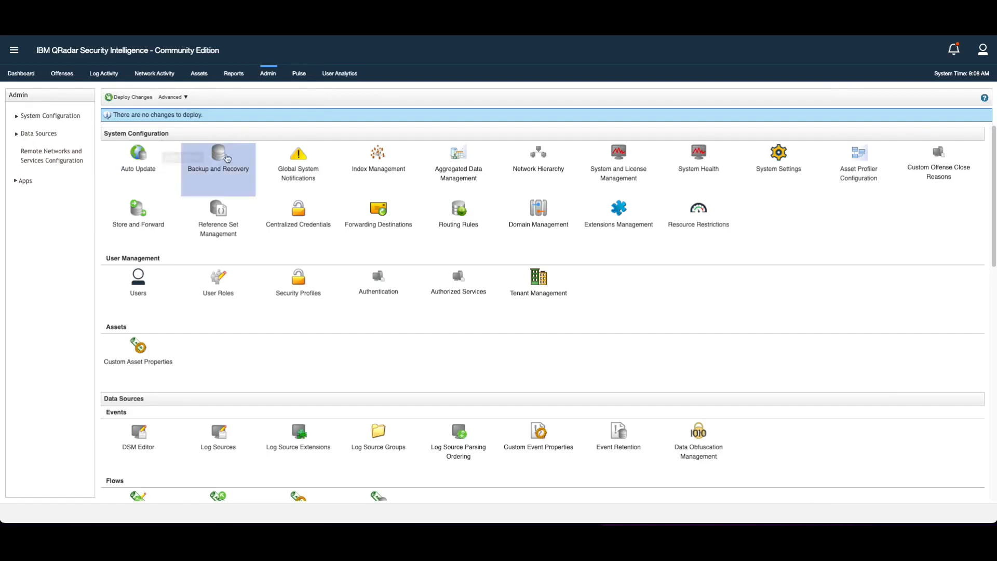
# Step: Scroll down the Admin tab to the Apps section with Log Source Management
pyautogui.scroll(-3)
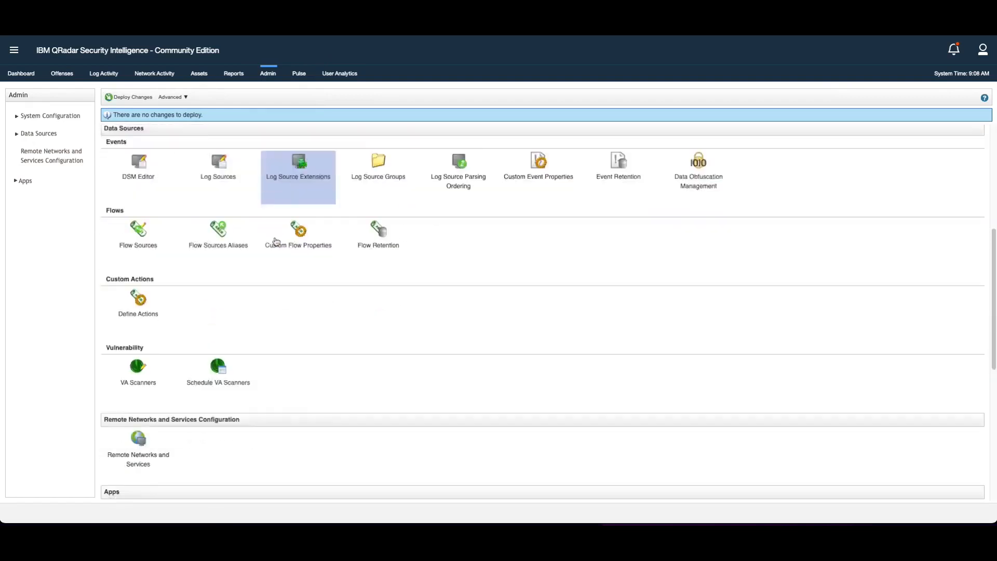
pyautogui.scroll(-3)
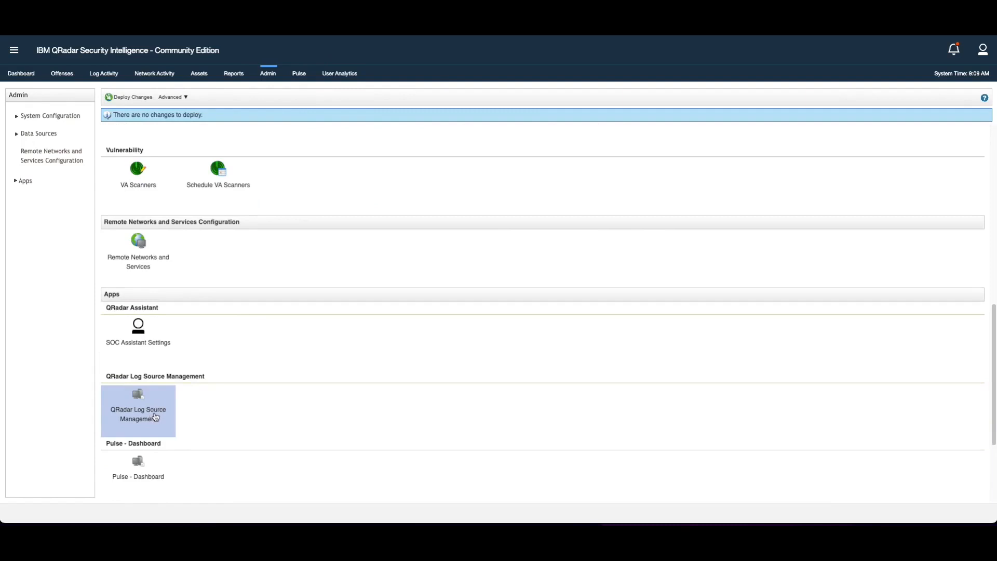
pyautogui.scroll(-3)
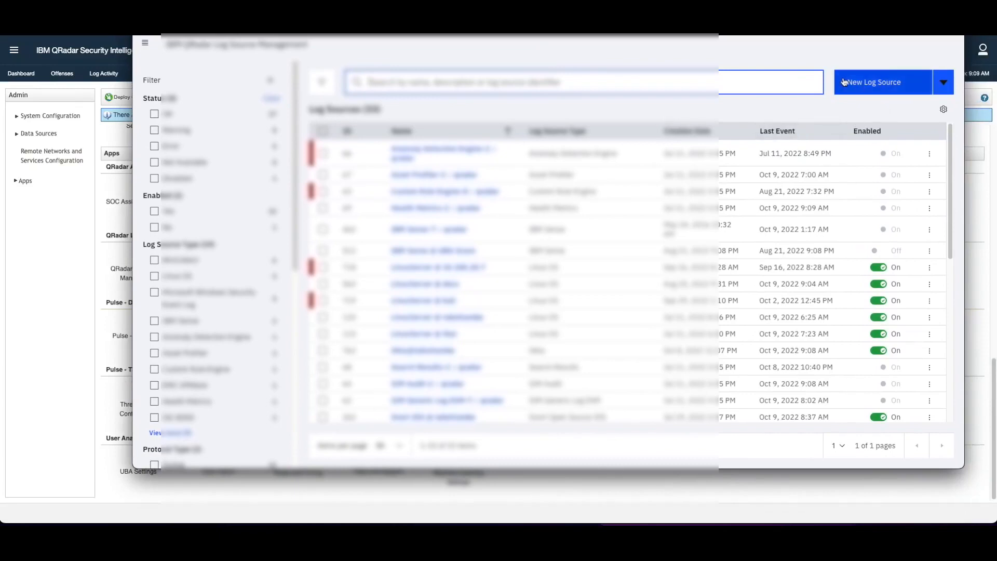
# Step: Start a single log source of type Okta using the Okta REST API protocol
pyautogui.click(883, 81)
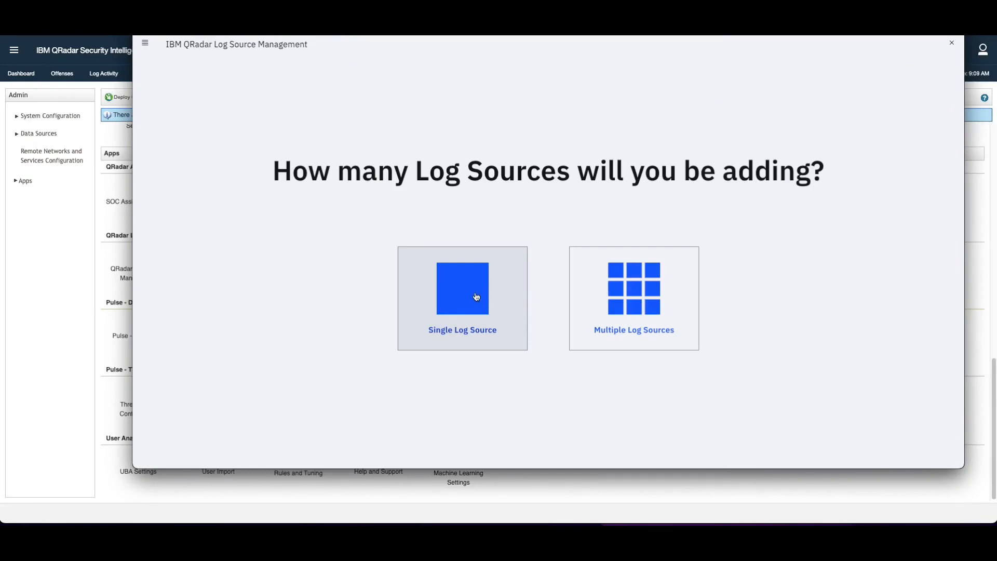
pyautogui.click(462, 299)
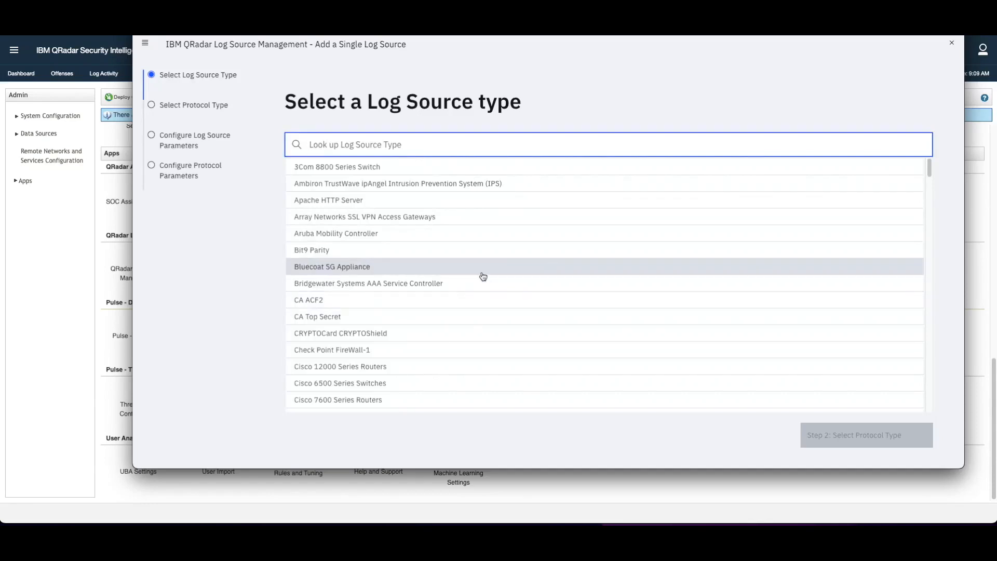
pyautogui.write('okat')
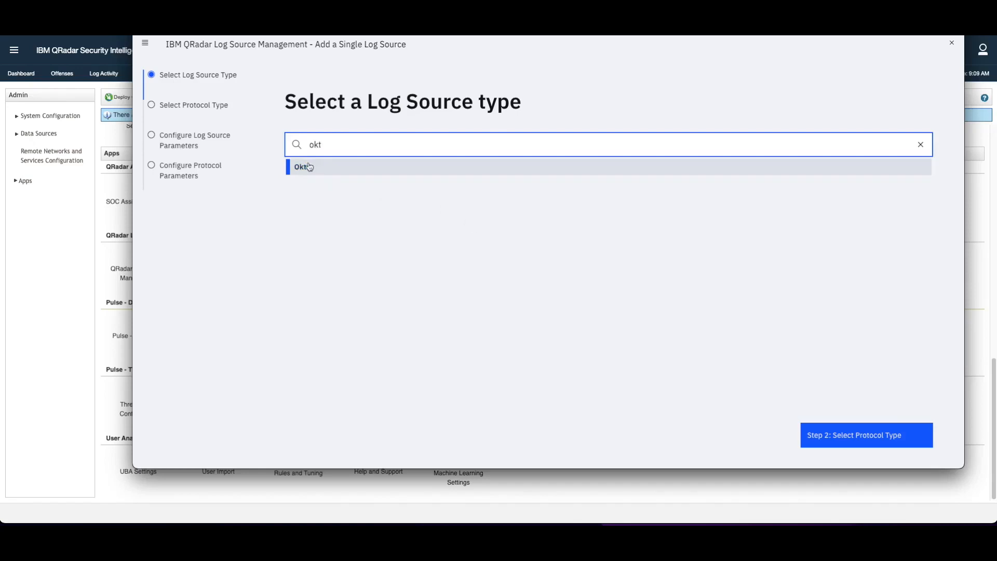
pyautogui.click(303, 166)
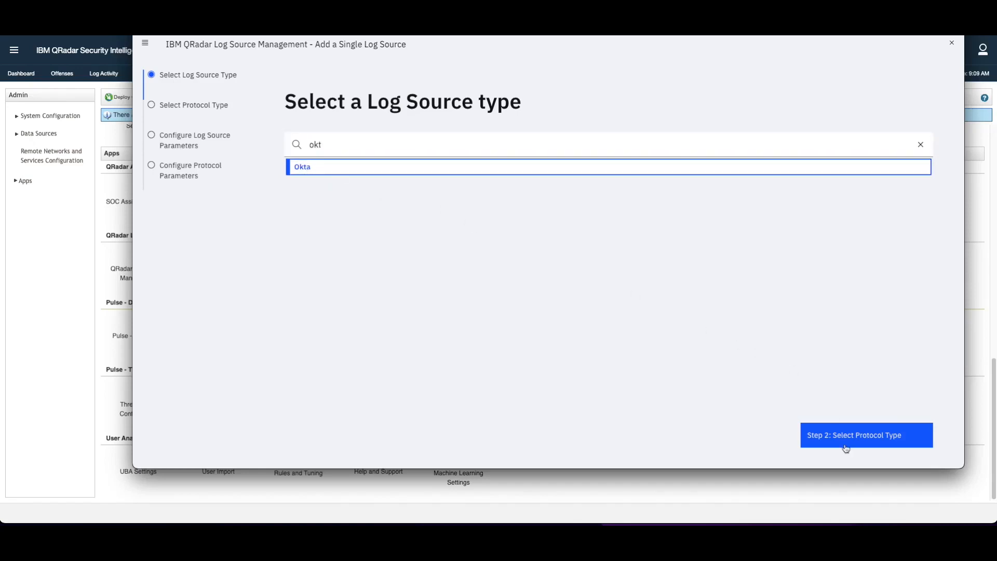
pyautogui.click(865, 435)
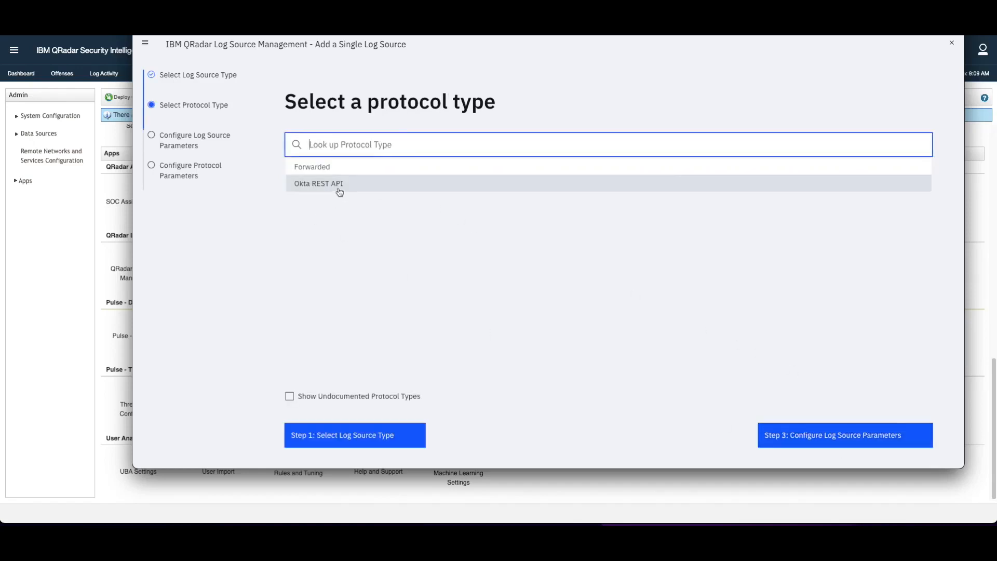
pyautogui.click(320, 183)
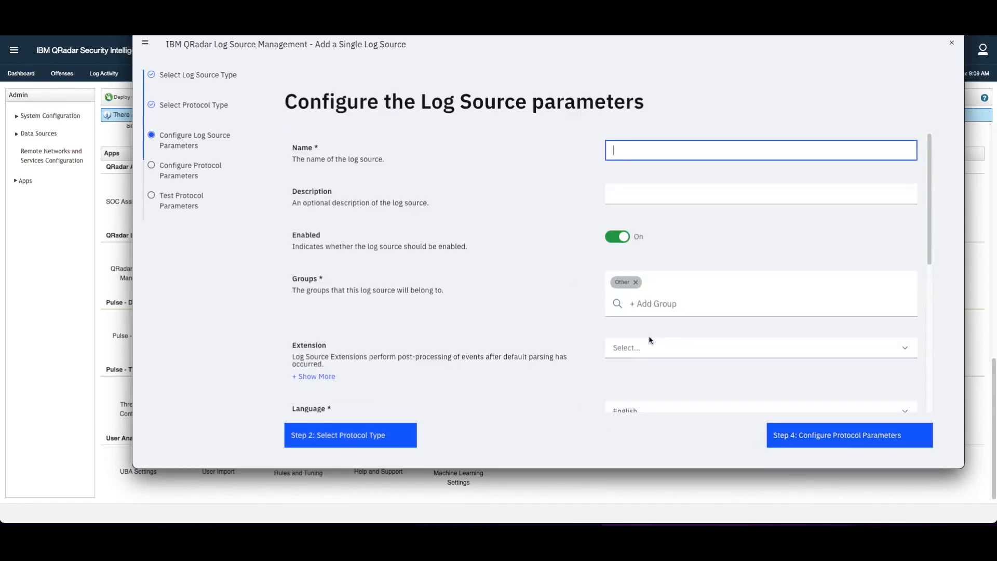
# Step: Name the log source 'okata' and advance to the protocol parameters step
pyautogui.write('okata')
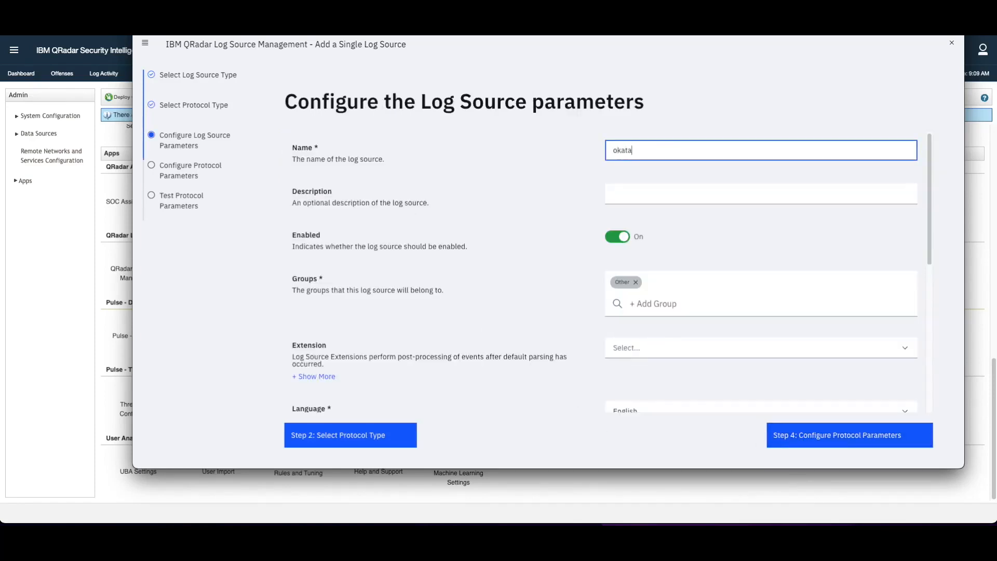
pyautogui.press('Backspace')
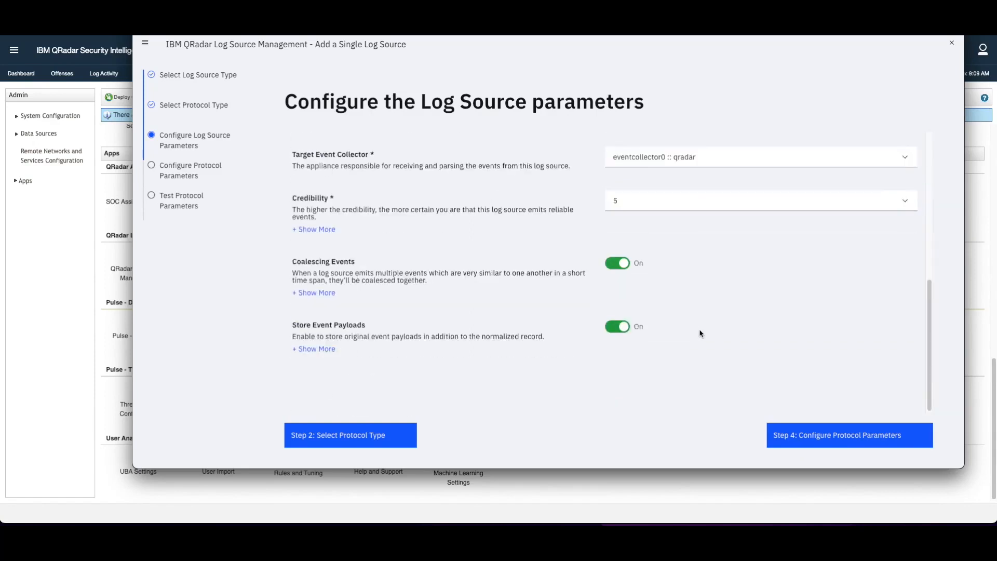
pyautogui.click(847, 435)
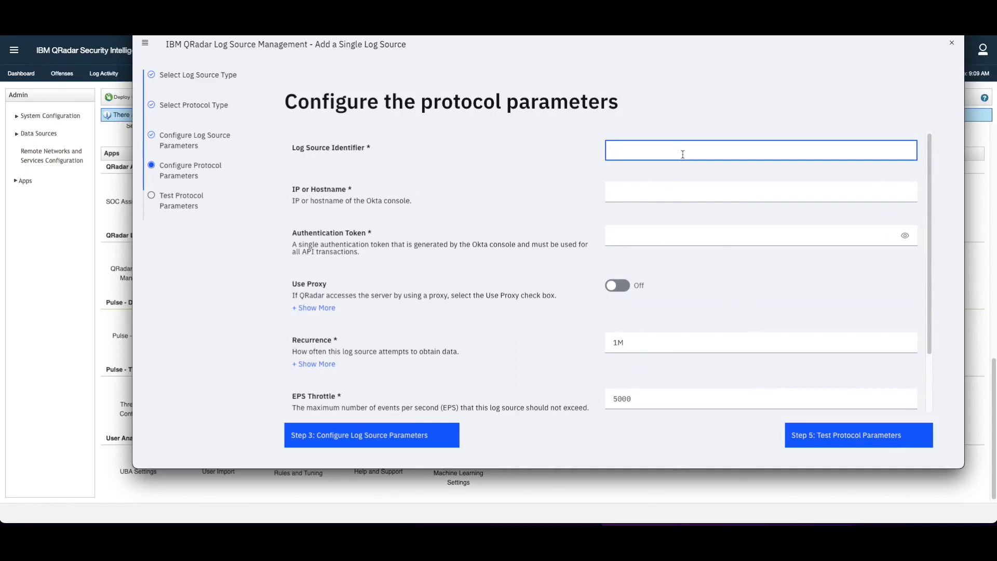
# Step: Set Log Source Identifier and IP or Hostname to login.geek2gether.com
pyautogui.write('login.')
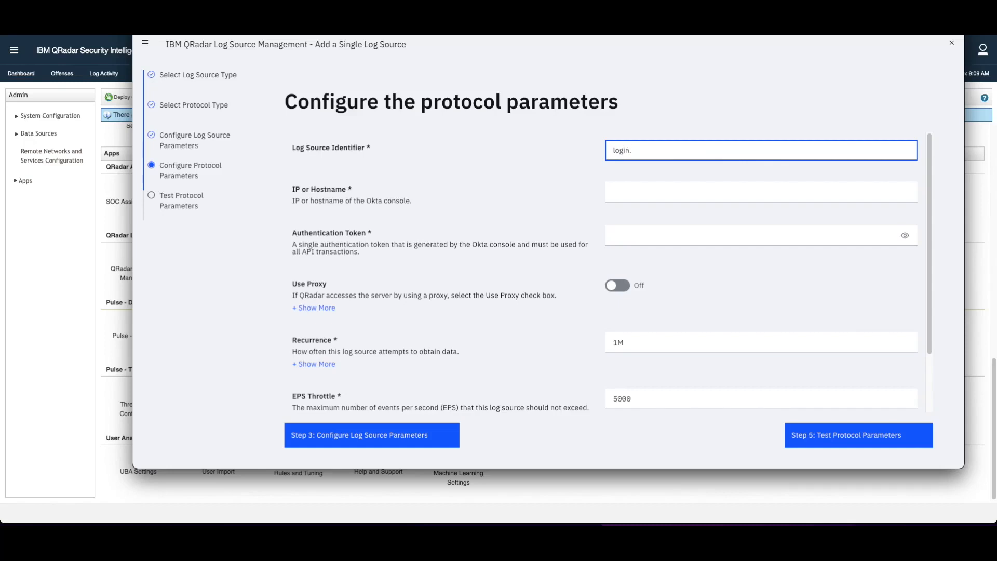
pyautogui.write('geek2gether.com')
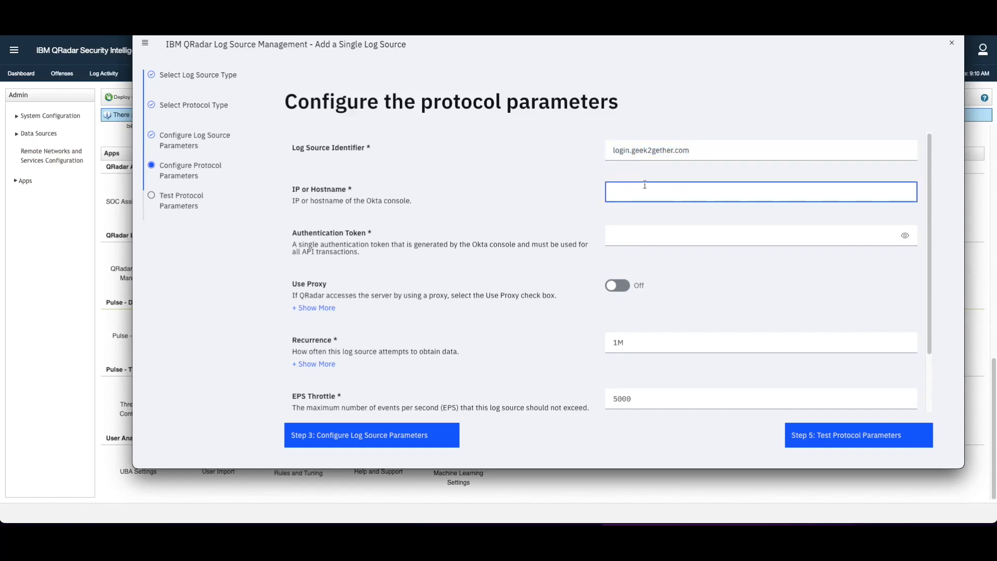
pyautogui.write('login.geek2gether.com')
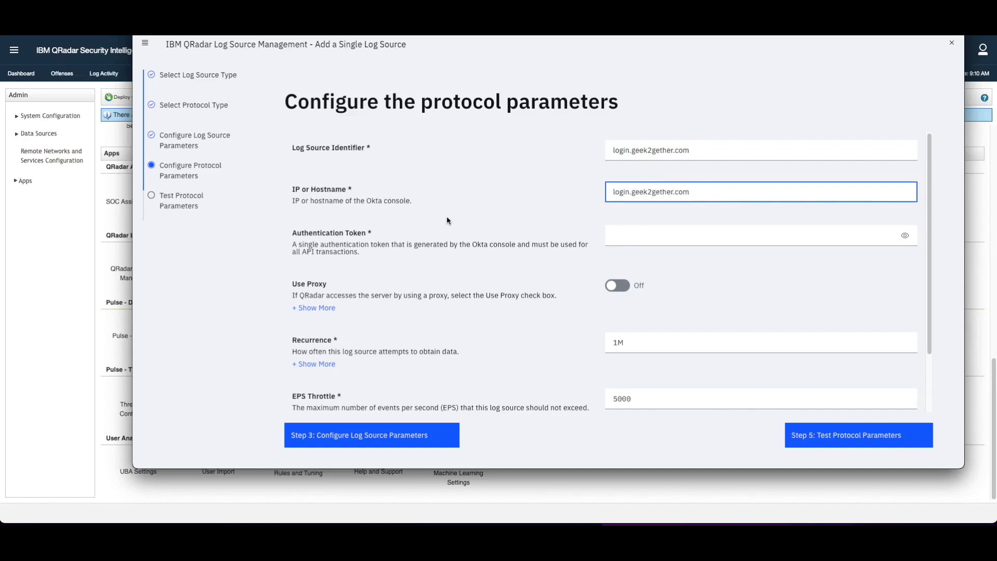
pyautogui.moveTo(439, 187)
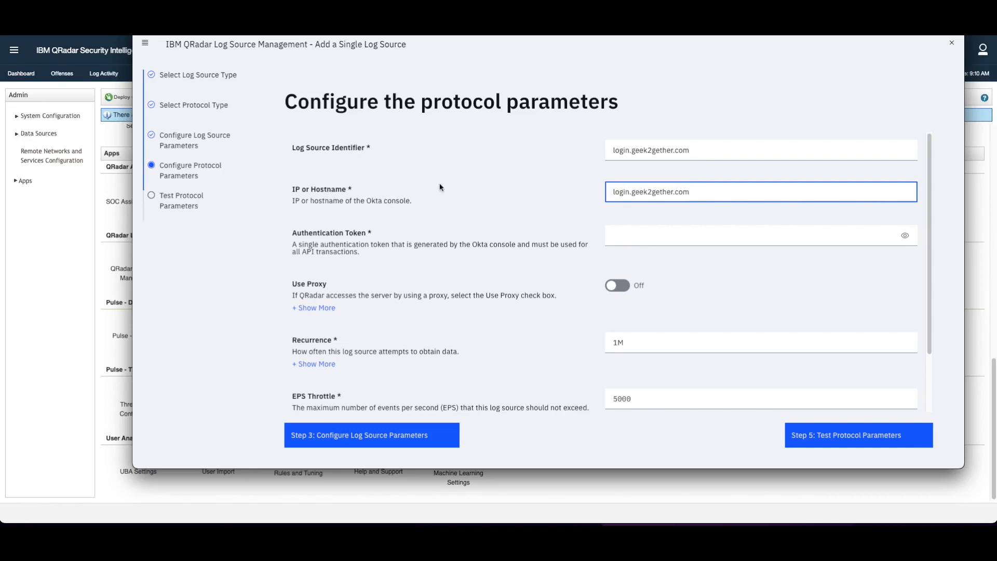
pyautogui.moveTo(529, 292)
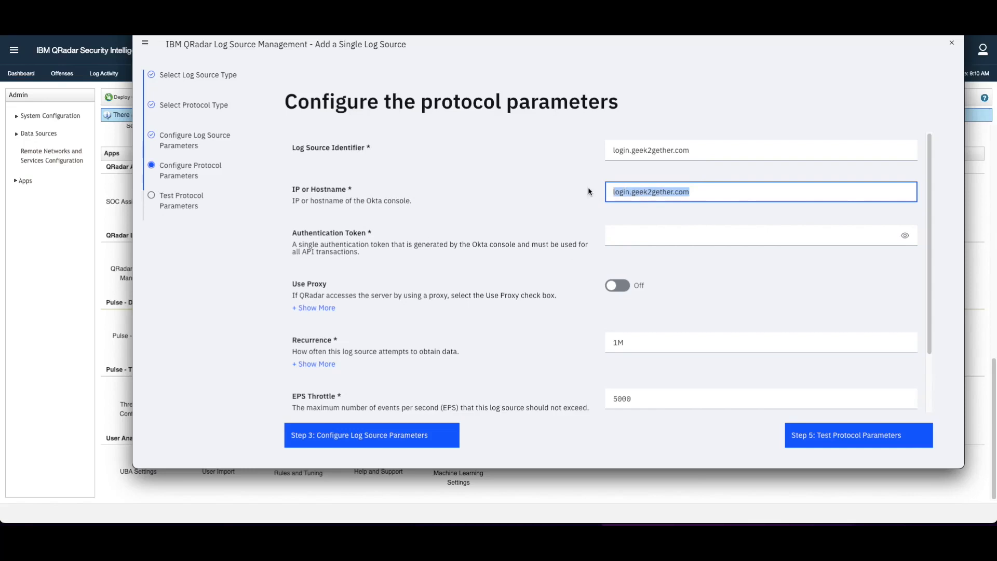
pyautogui.moveTo(474, 267)
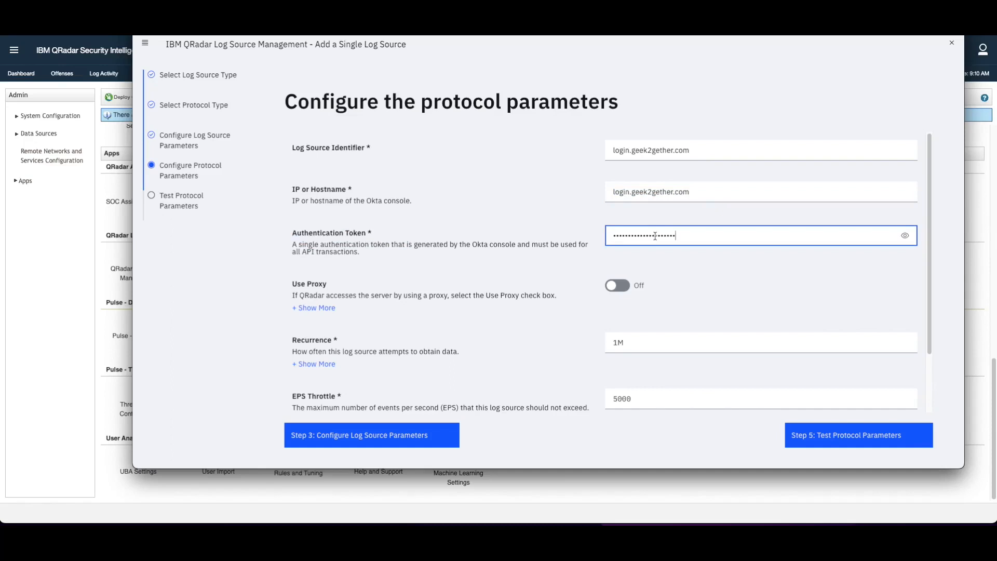
pyautogui.moveTo(905, 236)
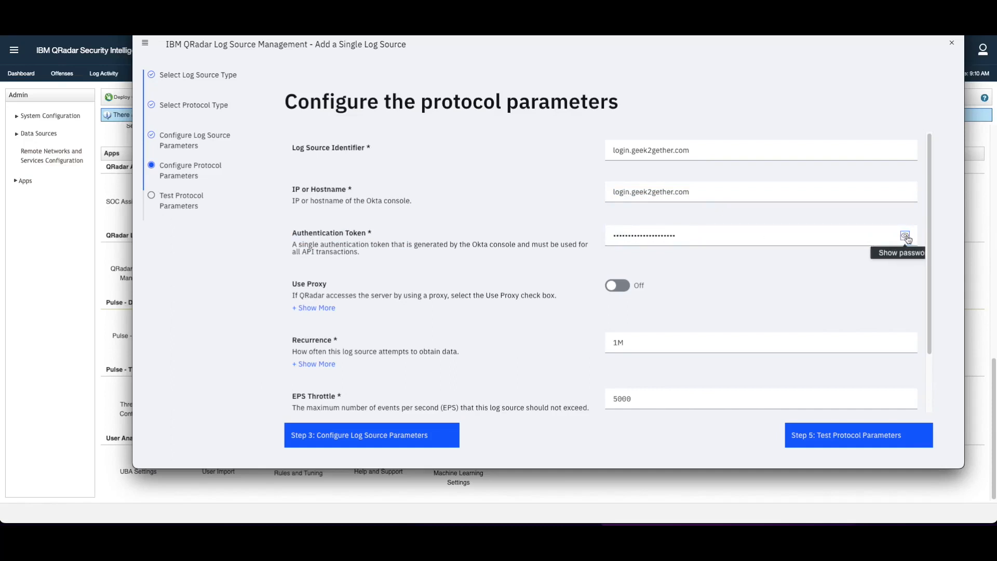
# Step: Reveal and clear the wrongly pasted authentication token, then return to Okta
pyautogui.click(905, 235)
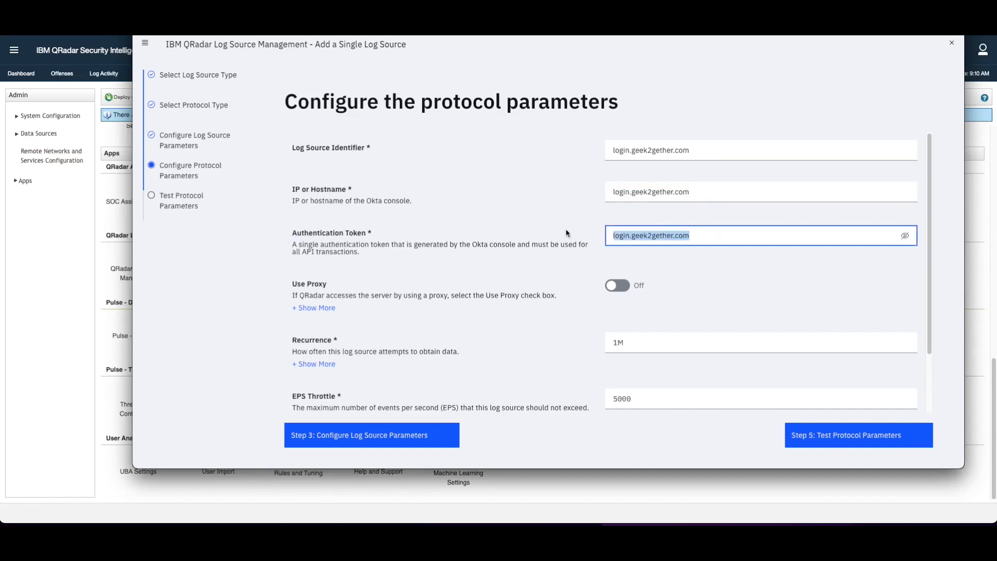
pyautogui.press('Delete')
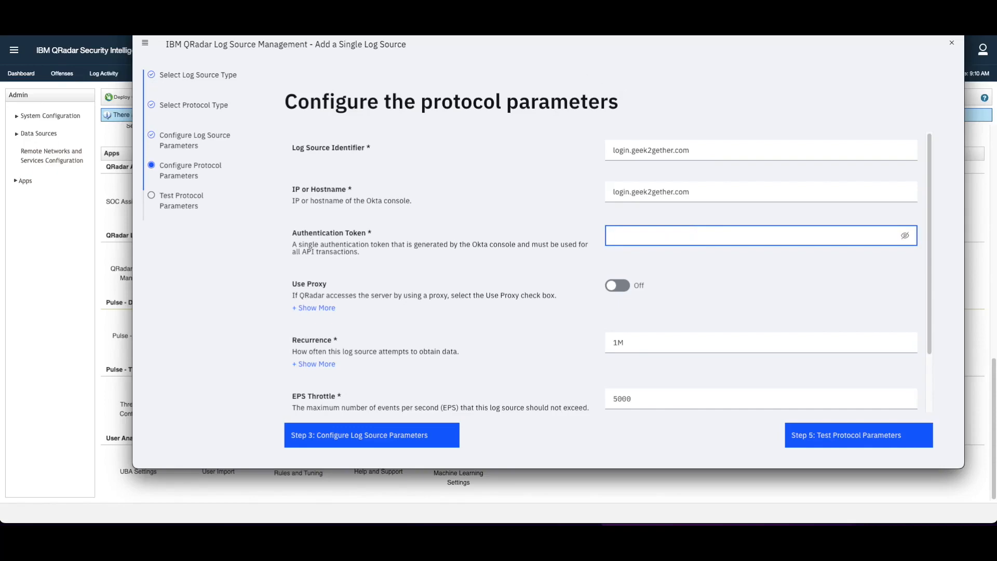
pyautogui.click(952, 42)
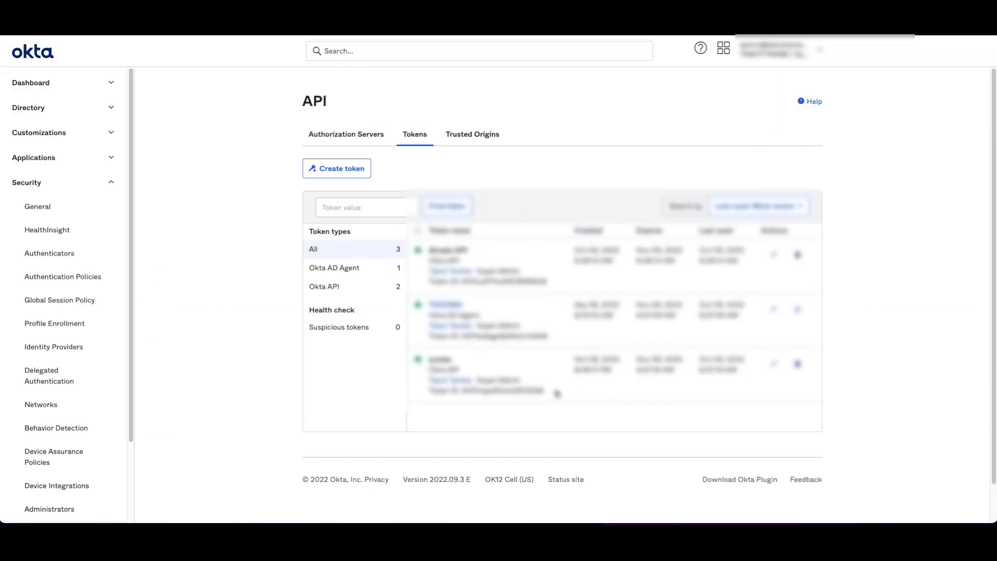
# Step: Select the qradar token's ID and view the token's details in Okta
pyautogui.doubleClick(486, 390)
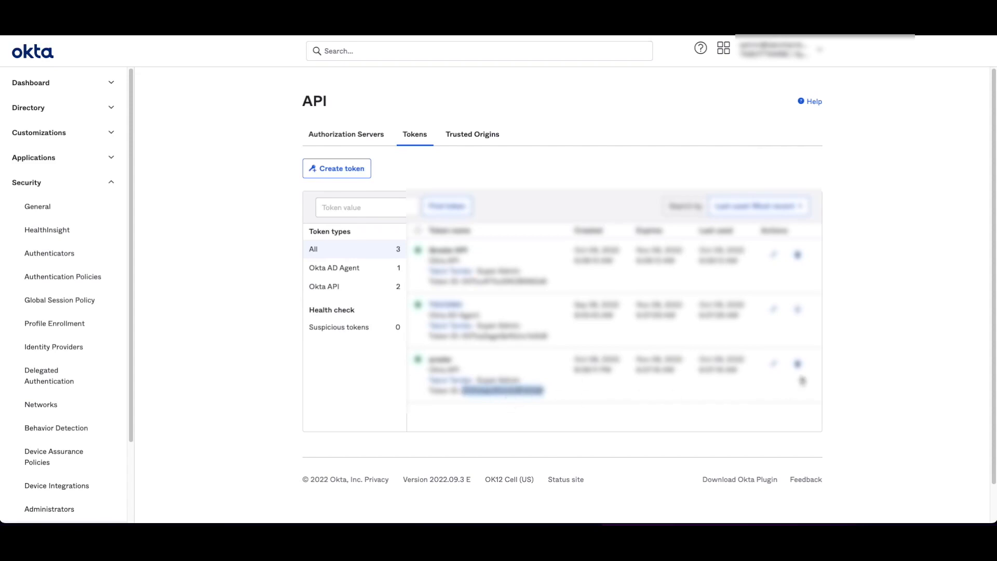
pyautogui.click(438, 360)
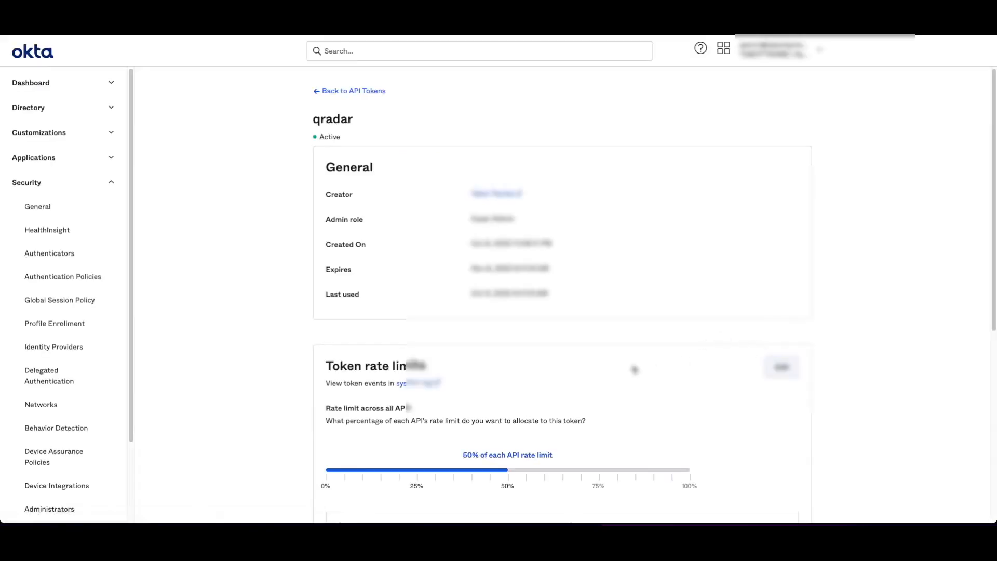
pyautogui.click(353, 91)
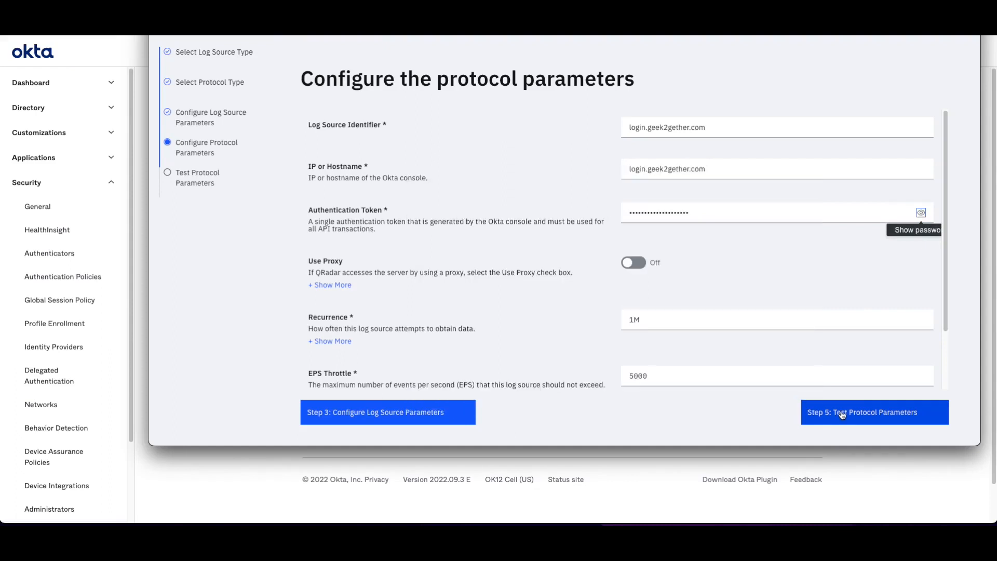
pyautogui.moveTo(735, 330)
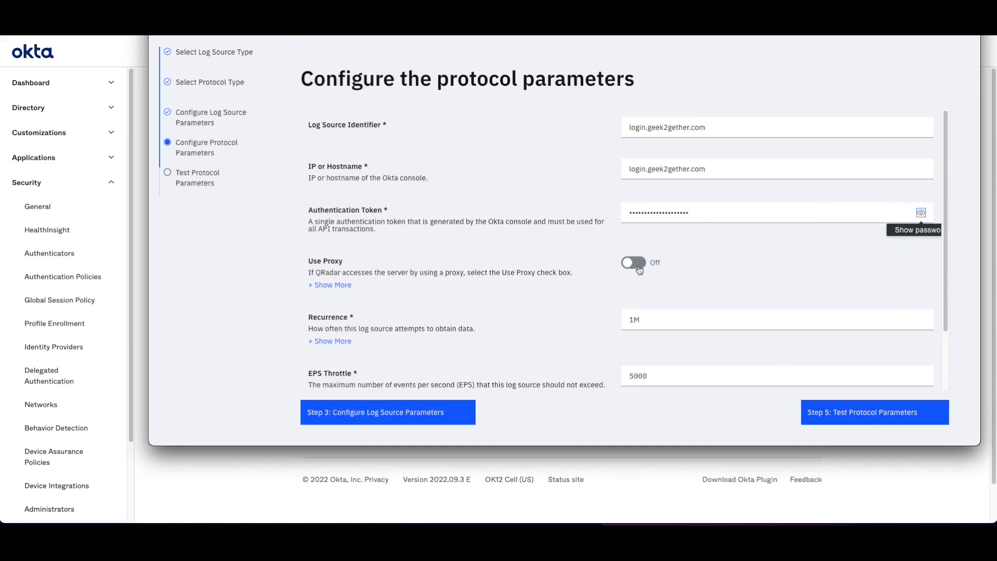
# Step: Enable Use Proxy for the Okta log source and advance to Test Protocol Parameters
pyautogui.click(633, 263)
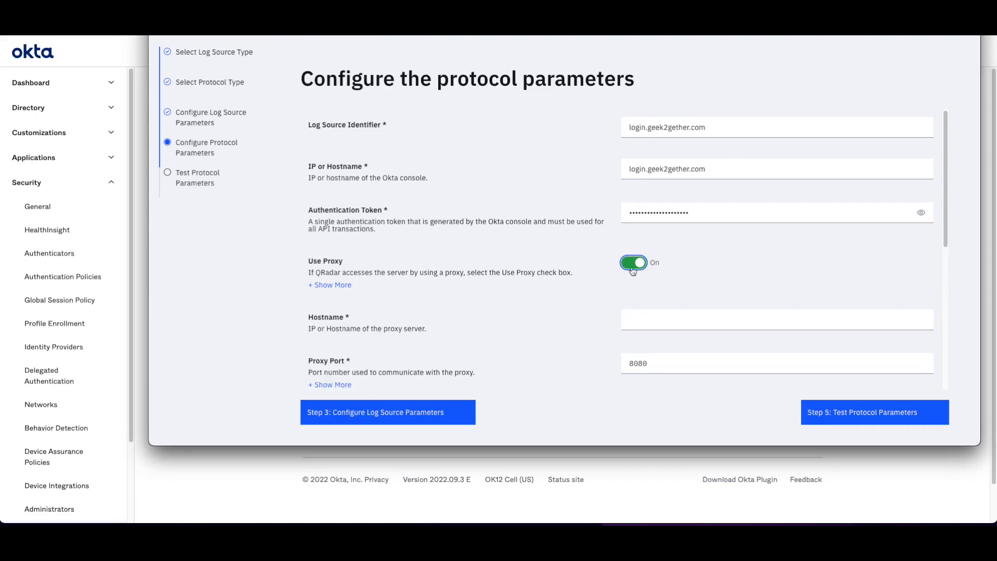
pyautogui.click(873, 413)
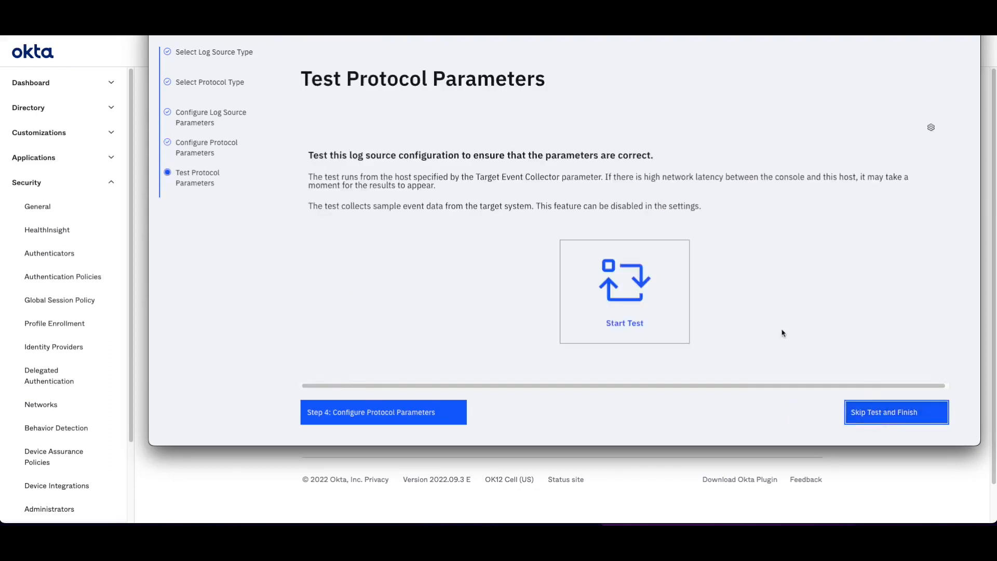
# Step: Finish the Okta log source after its protocol test passes and deploy the pending Admin changes
pyautogui.click(624, 323)
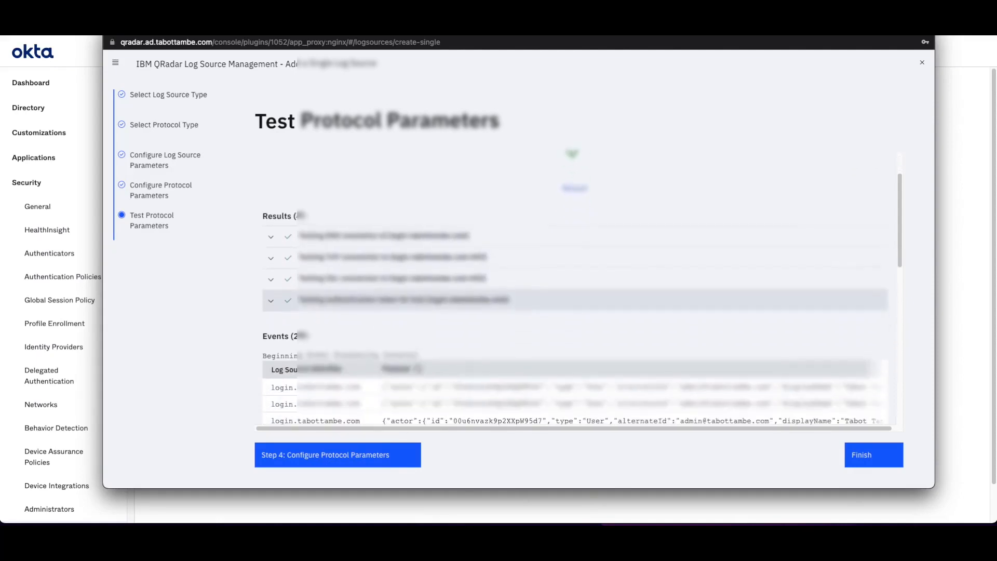
pyautogui.scroll(-3)
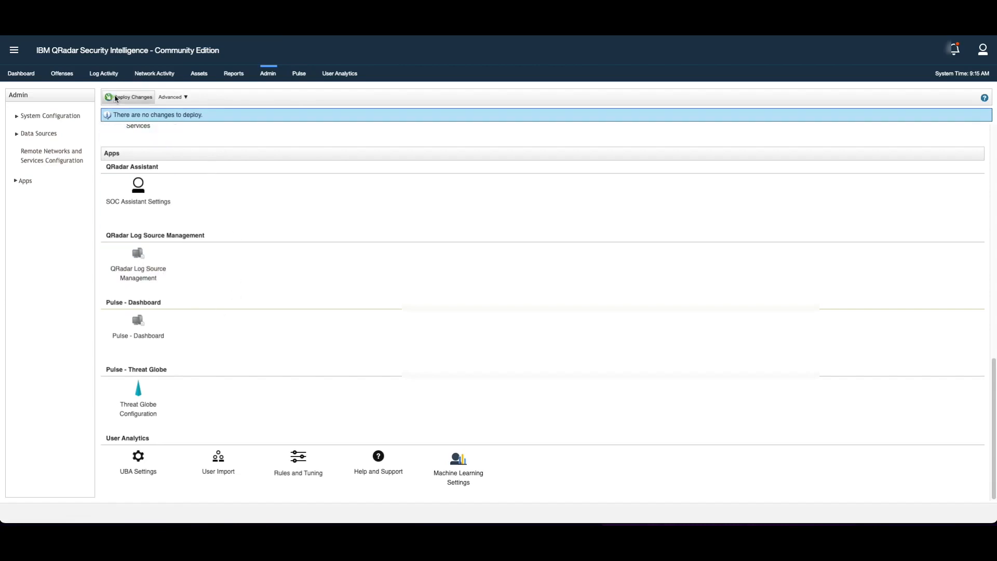
pyautogui.moveTo(316, 319)
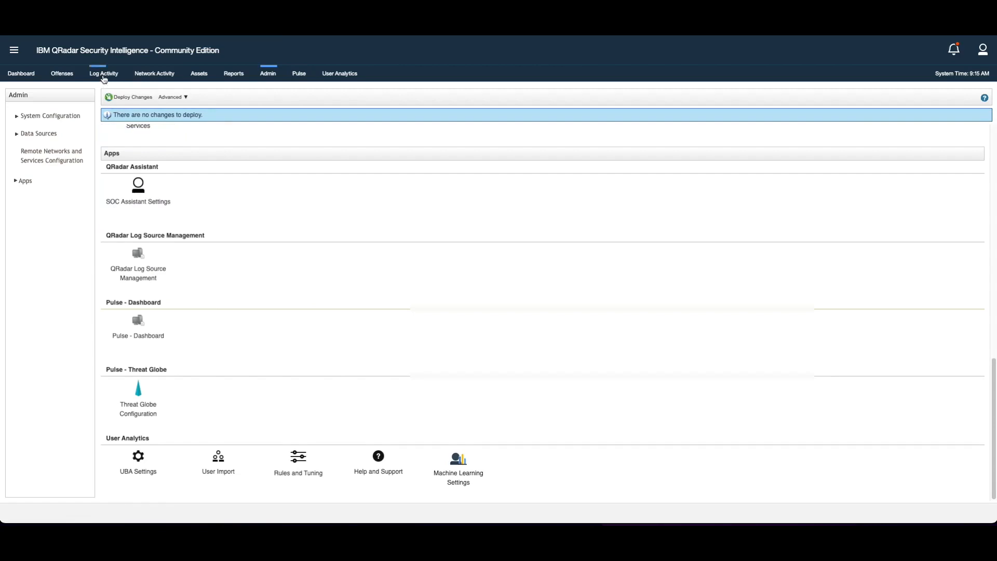
# Step: In Log Activity, start a new filter on the Log Source [Indexed] parameter
pyautogui.click(103, 72)
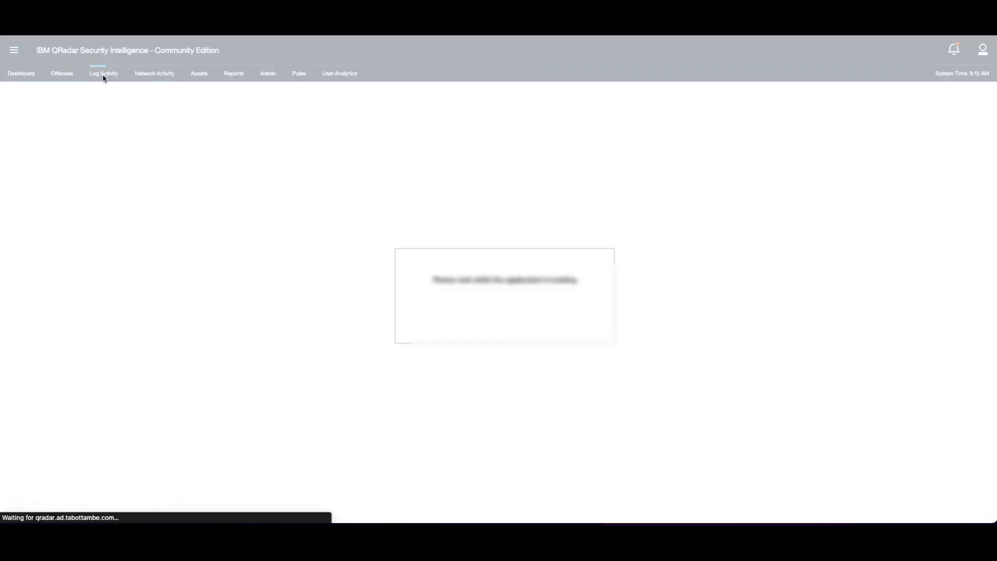
pyautogui.click(103, 72)
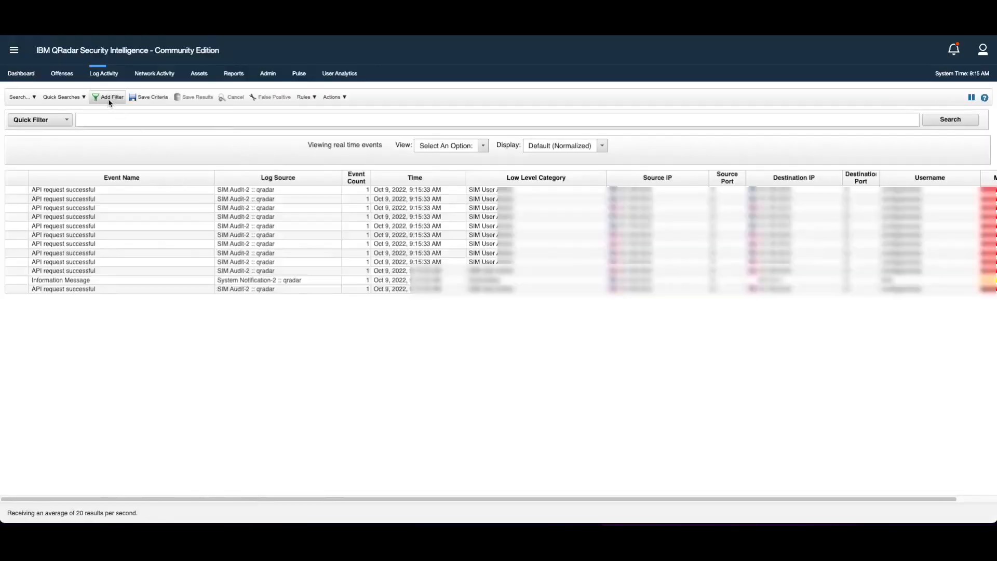
pyautogui.click(111, 97)
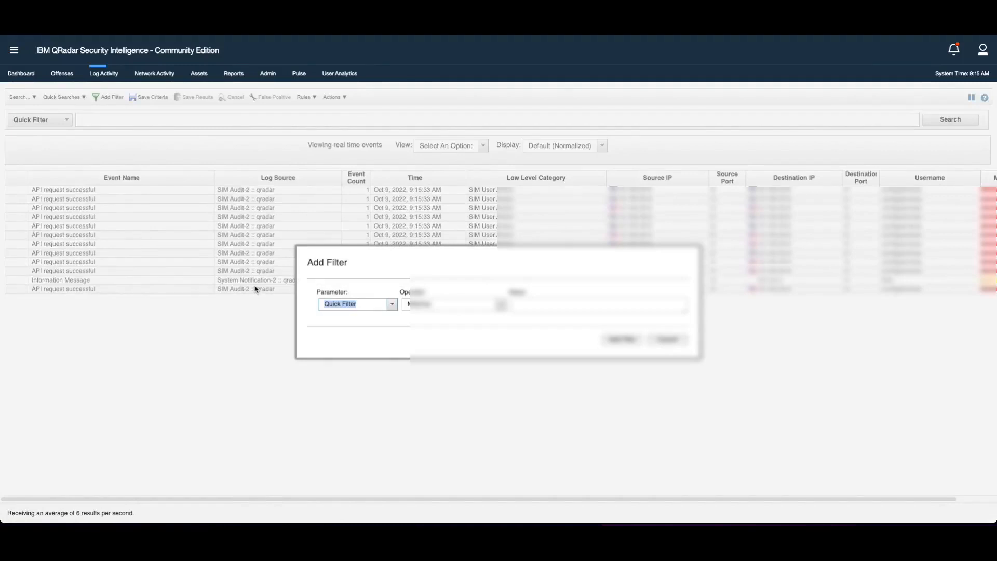
pyautogui.write('log')
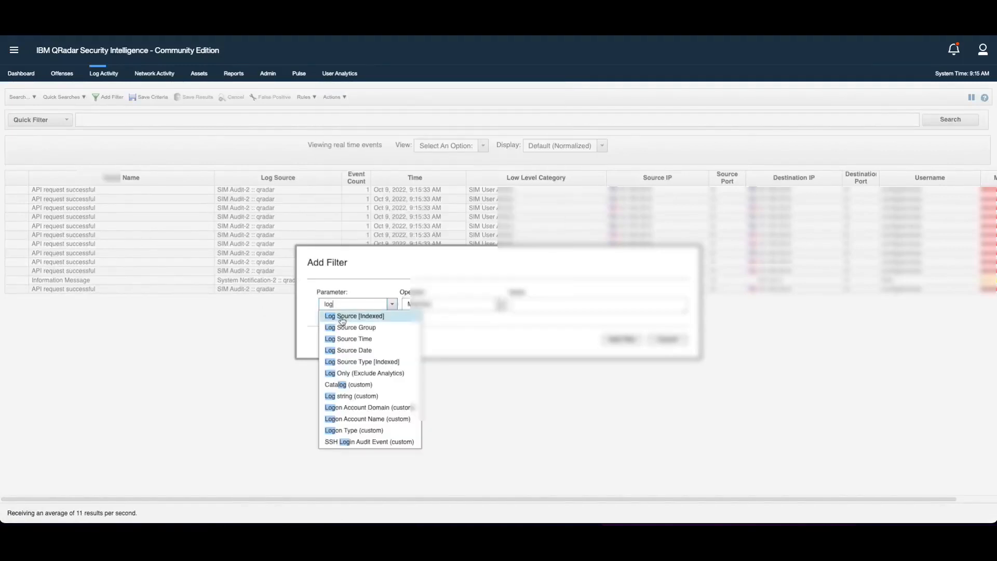
pyautogui.click(354, 315)
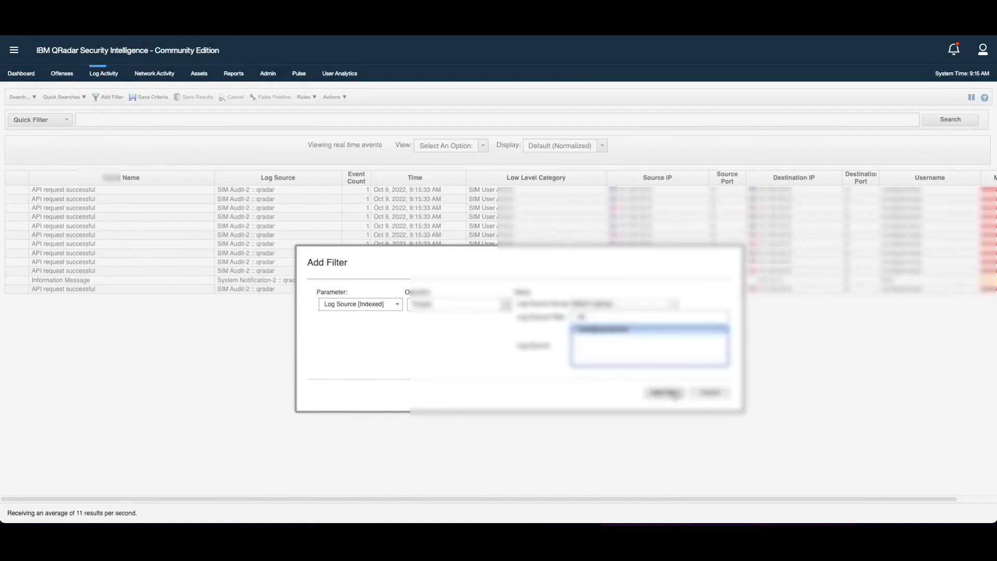
# Step: Apply the filter to the Okta log source and keep events streaming in Real Time
pyautogui.click(663, 392)
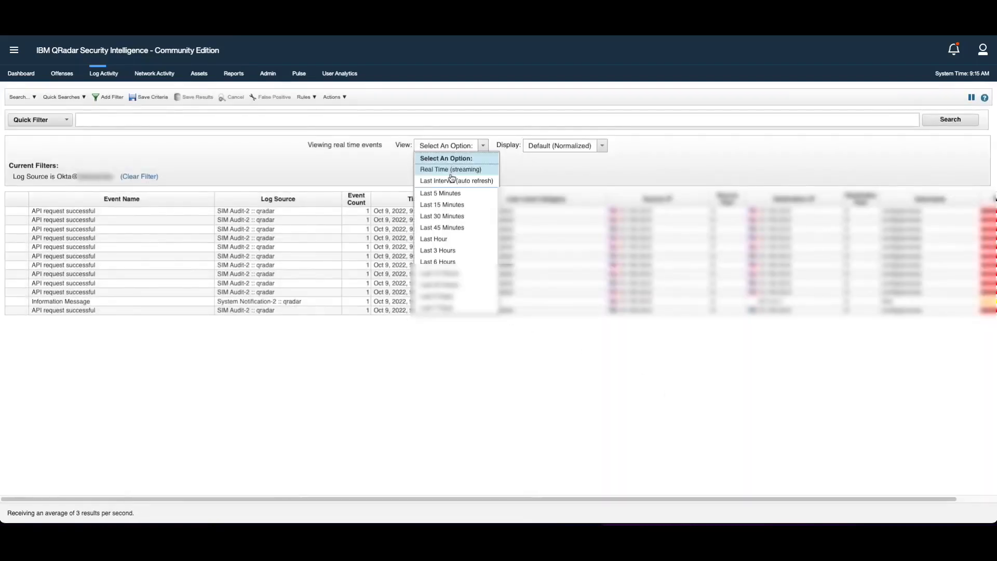
pyautogui.click(450, 170)
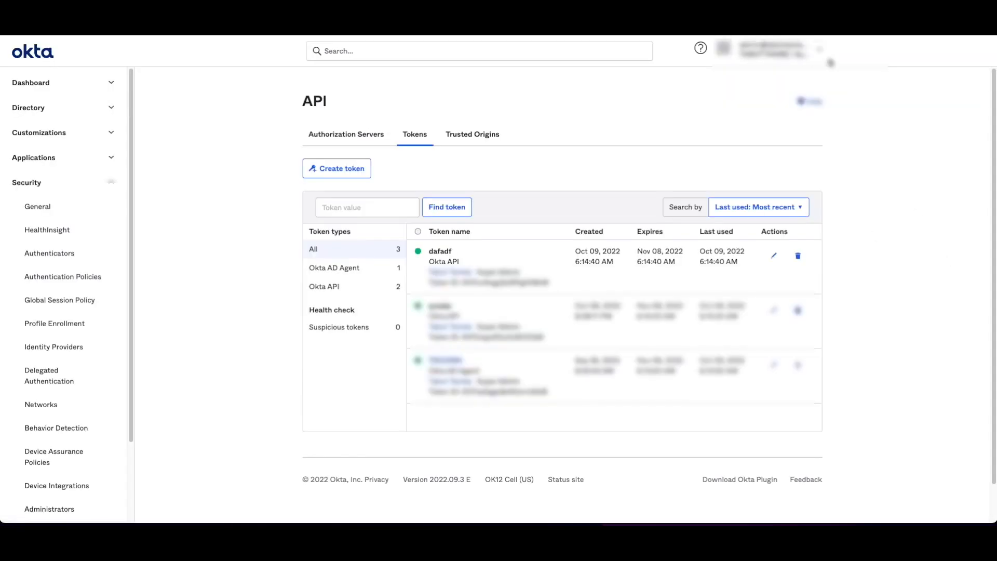
# Step: Revoke the dafadf API token from Okta's Security > API > Tokens page and confirm
pyautogui.click(771, 51)
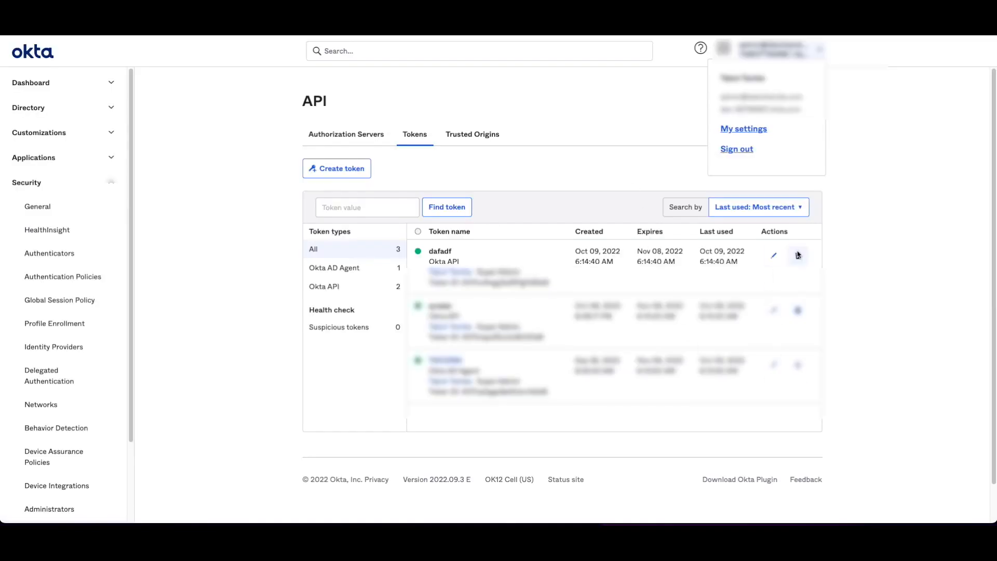
pyautogui.click(798, 256)
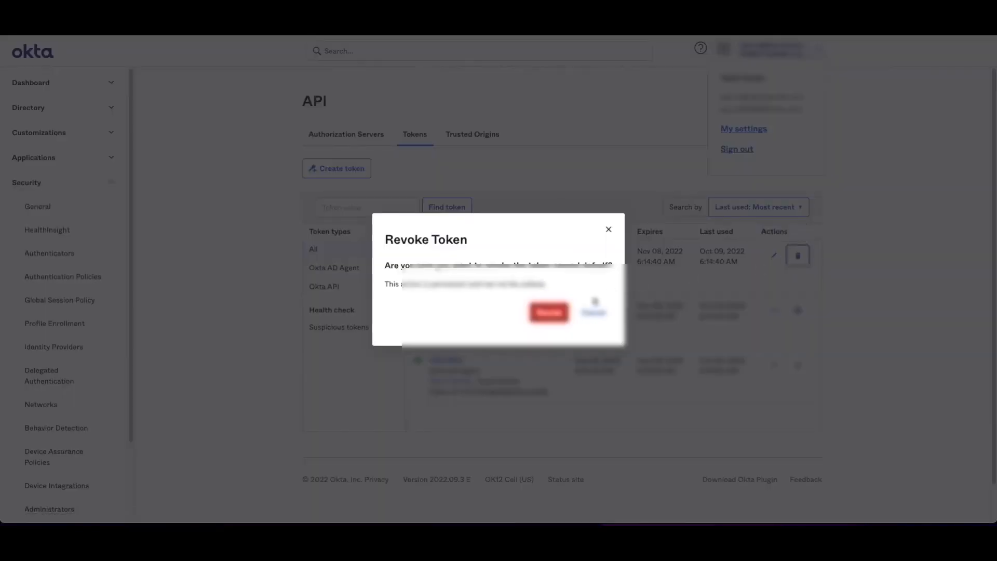
pyautogui.click(547, 313)
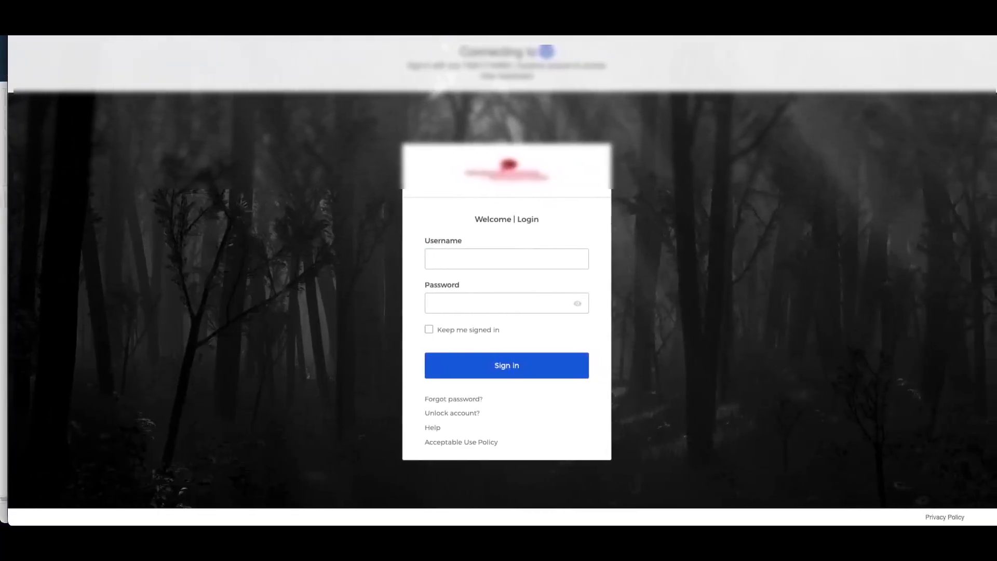
# Step: Fail two Okta sign-ins with wrong passwords as users johndoe and majdoe
pyautogui.click(506, 258)
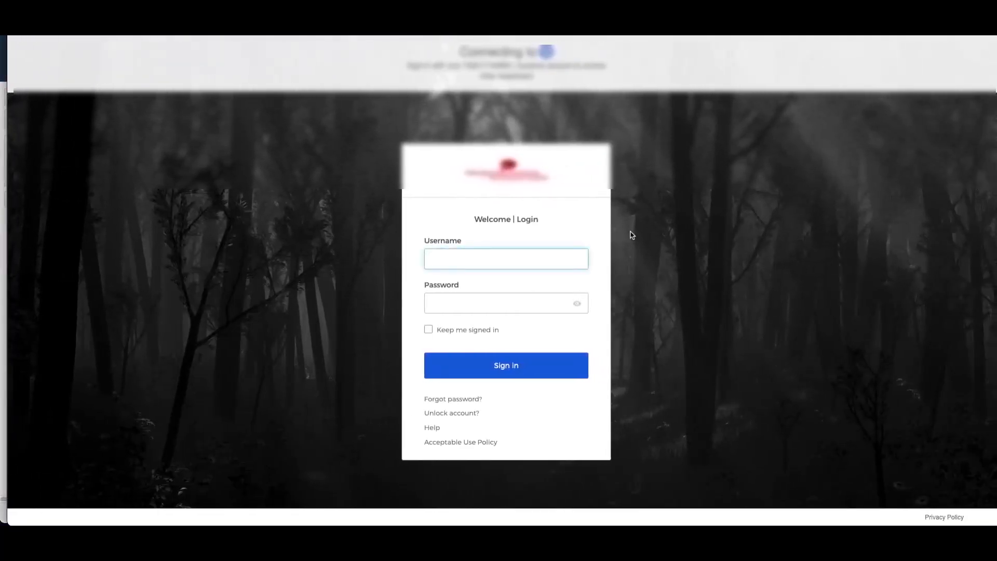
pyautogui.write('johndoe')
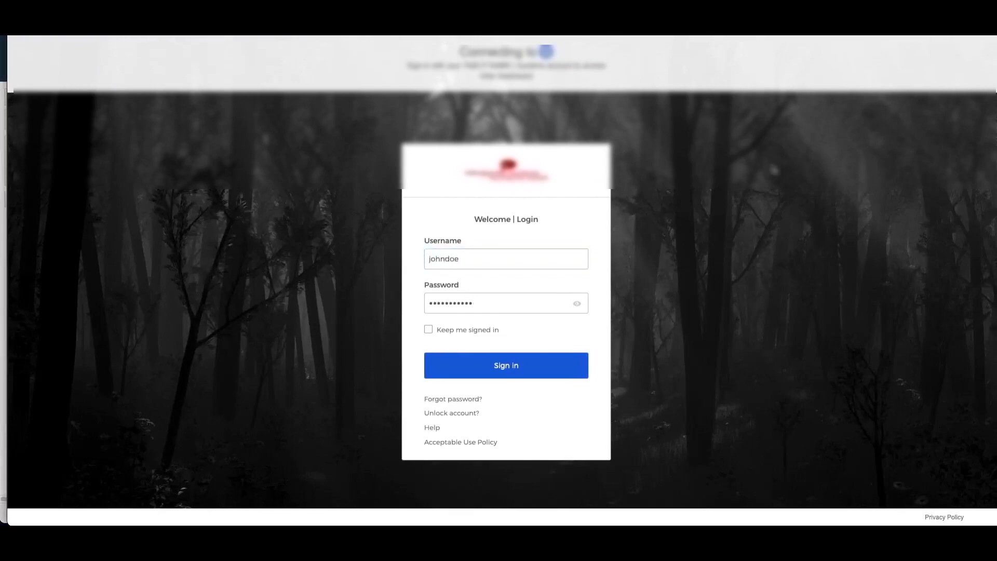
pyautogui.click(506, 365)
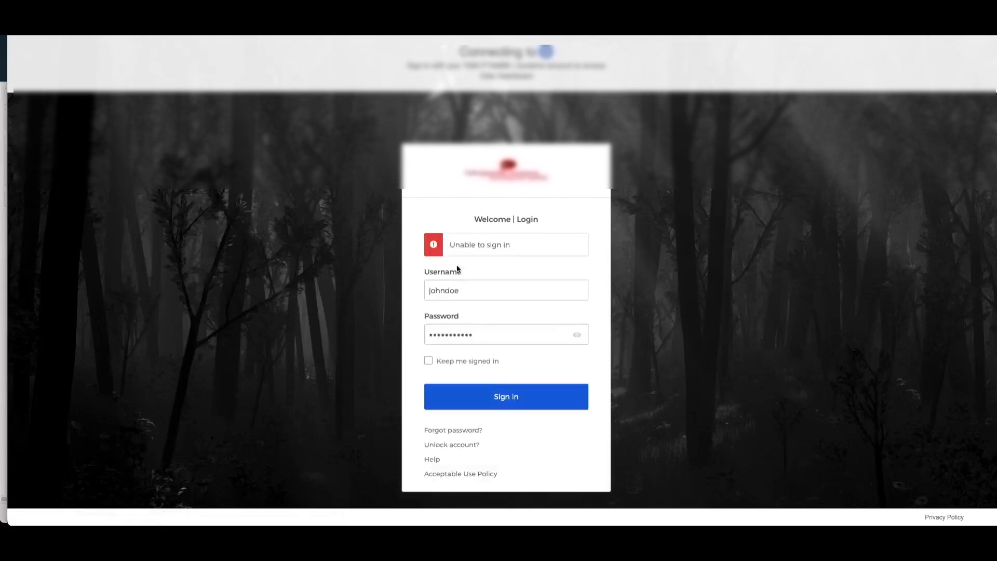
pyautogui.write('majdoe')
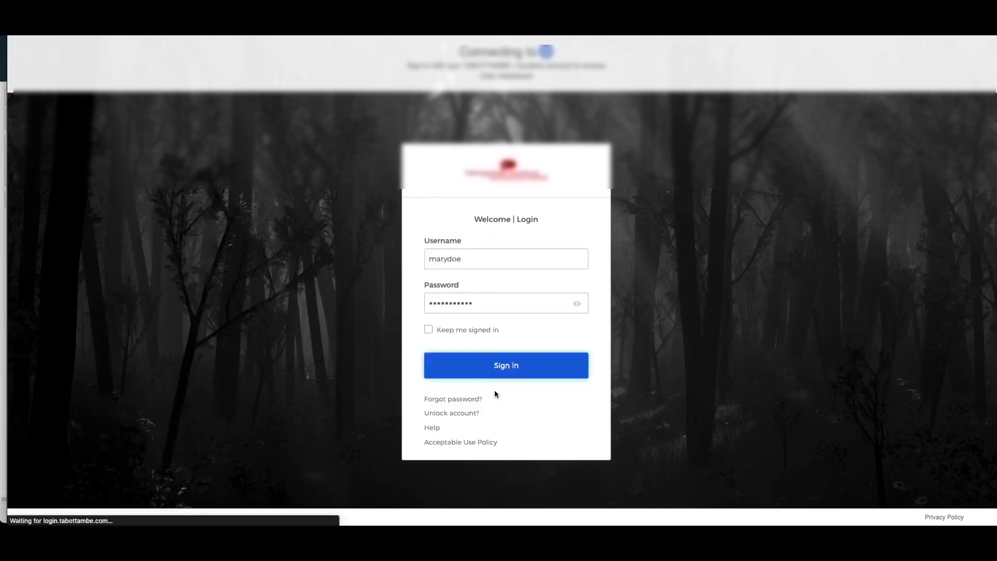
pyautogui.click(506, 364)
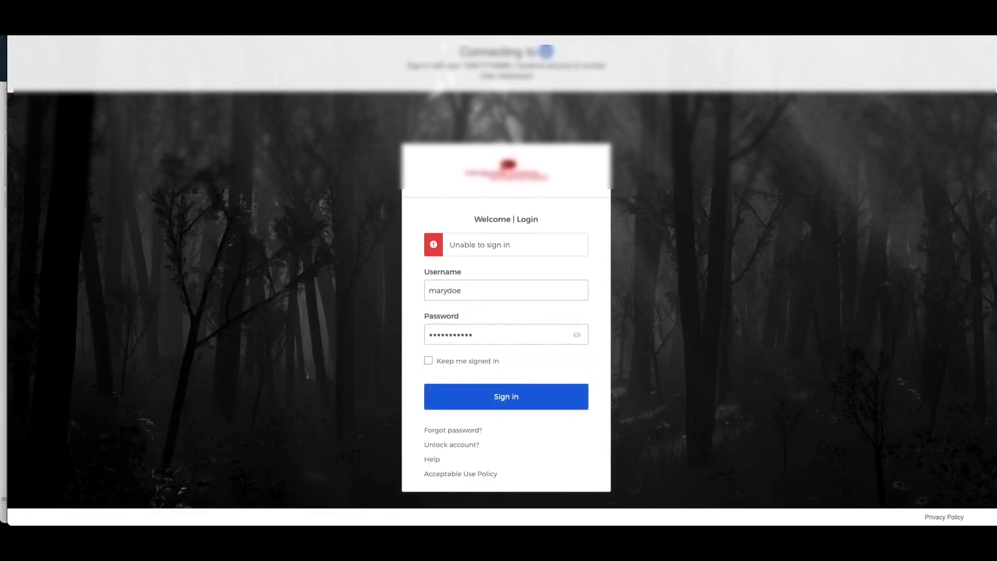
pyautogui.click(506, 396)
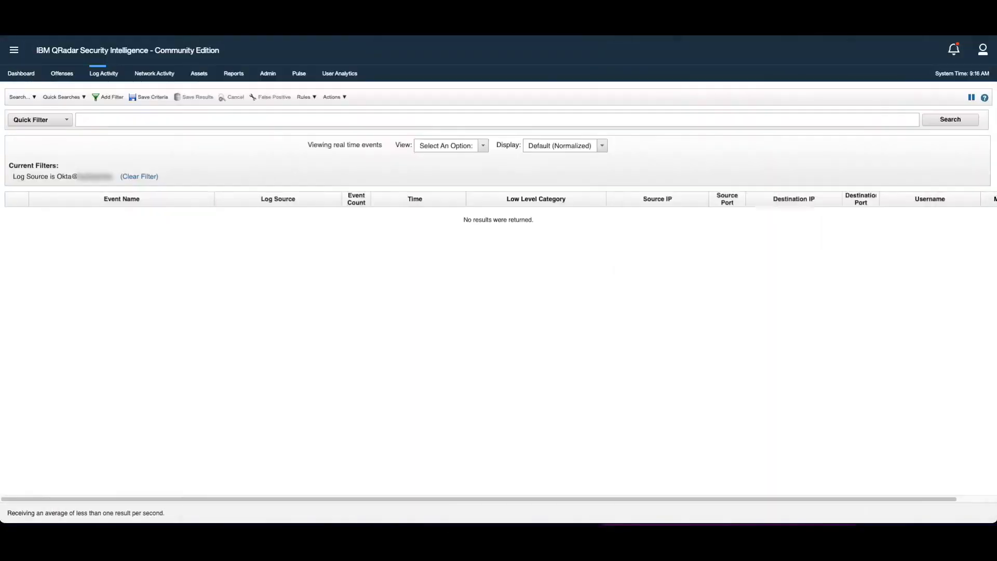
pyautogui.moveTo(705, 299)
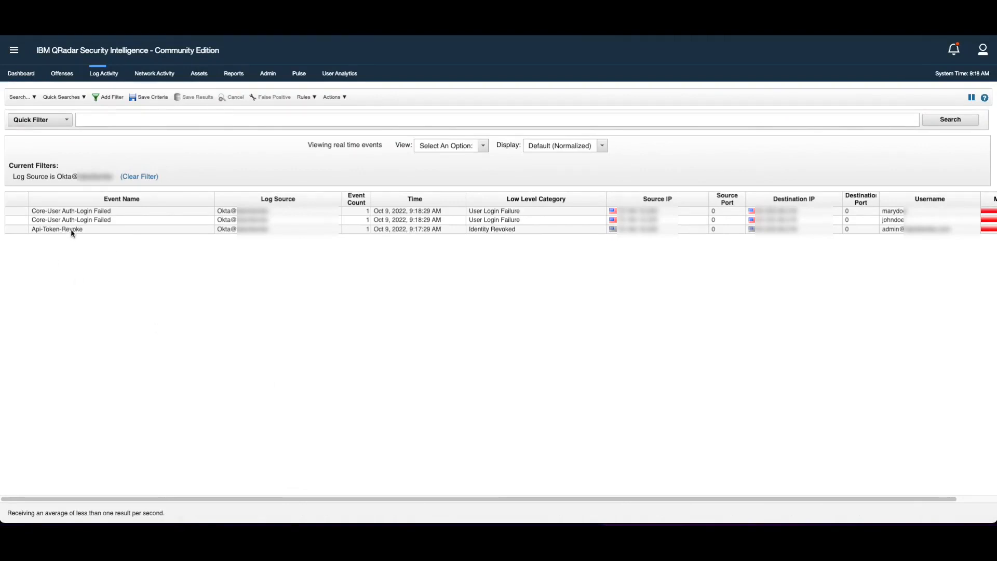
pyautogui.moveTo(857, 287)
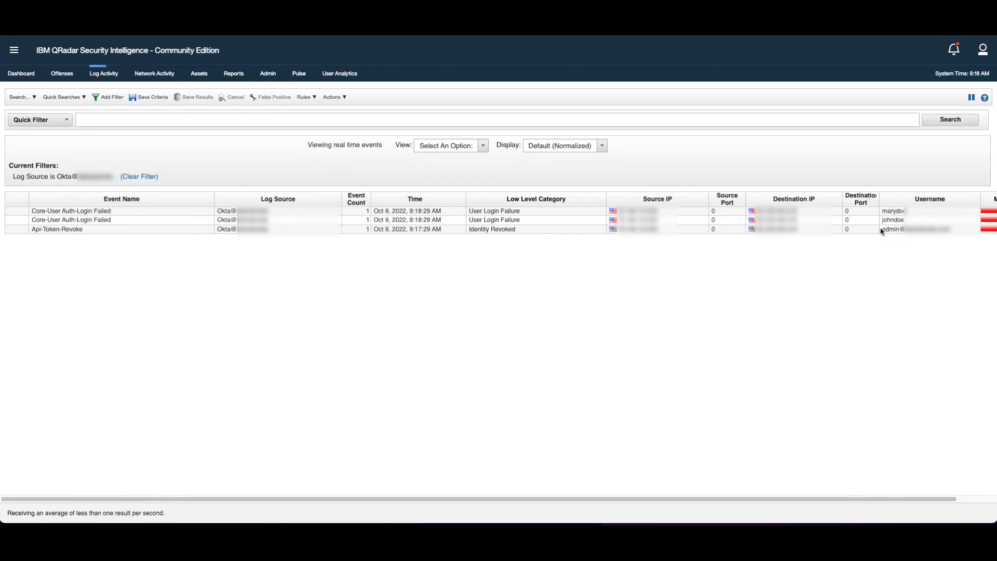
pyautogui.moveTo(200, 259)
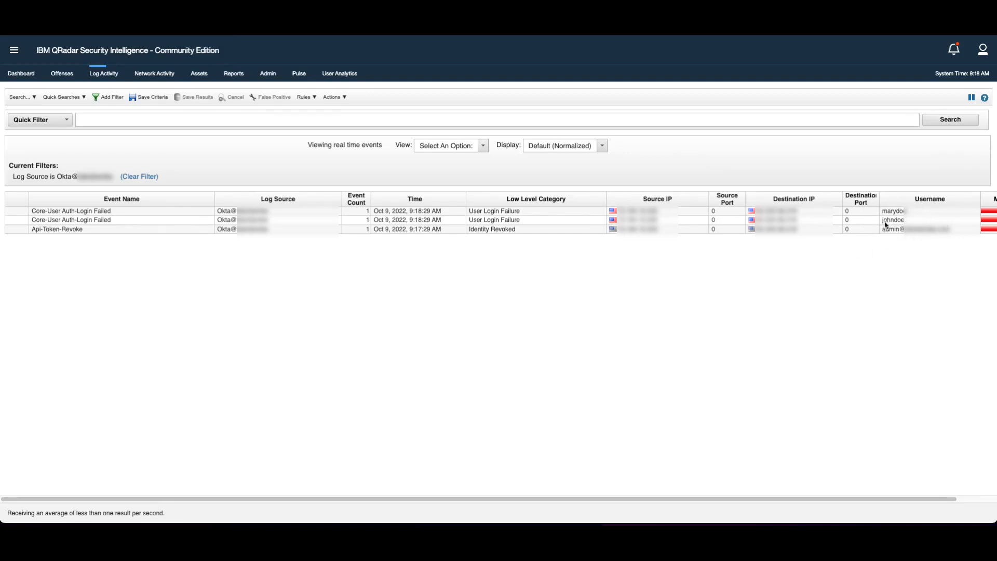
pyautogui.moveTo(850, 309)
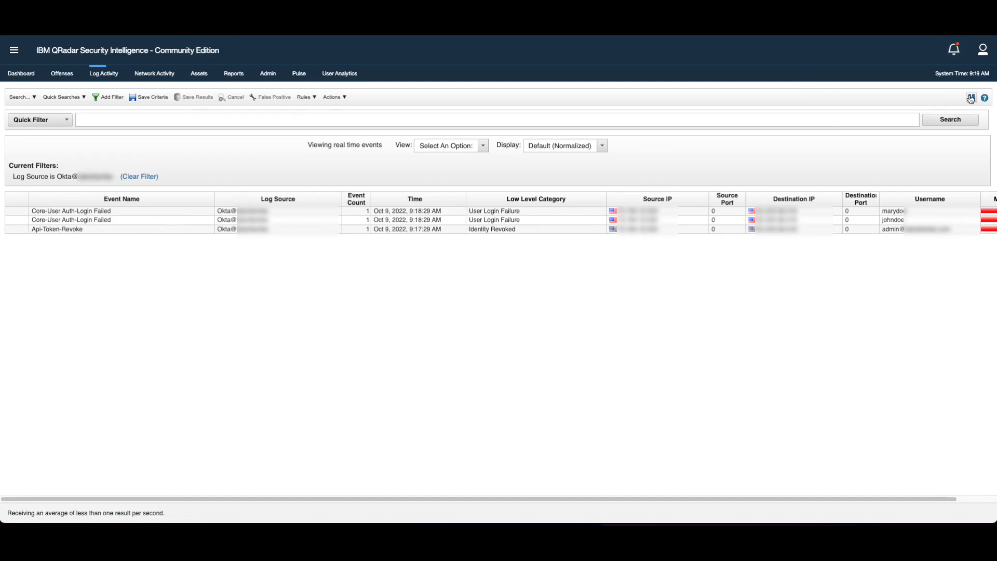
# Step: Pause real-time streaming once the two Okta login-failure and token-revoke events appear
pyautogui.click(970, 96)
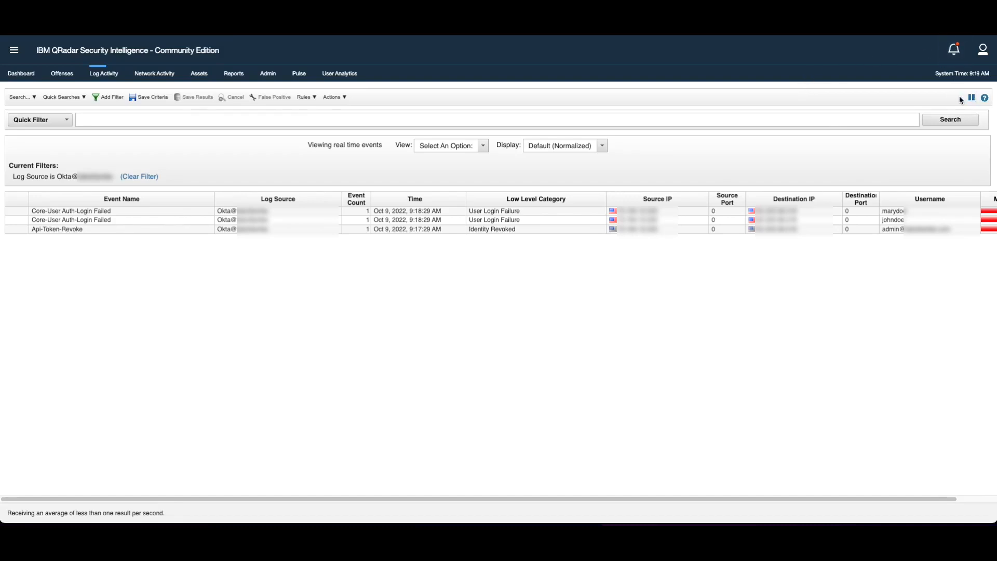